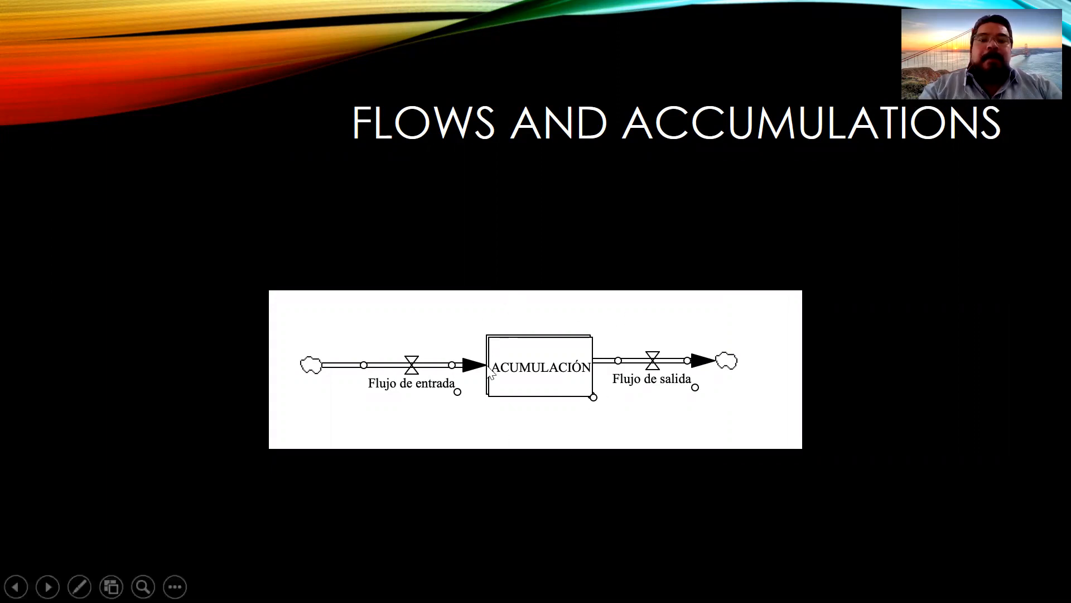
mouse_move(470, 343)
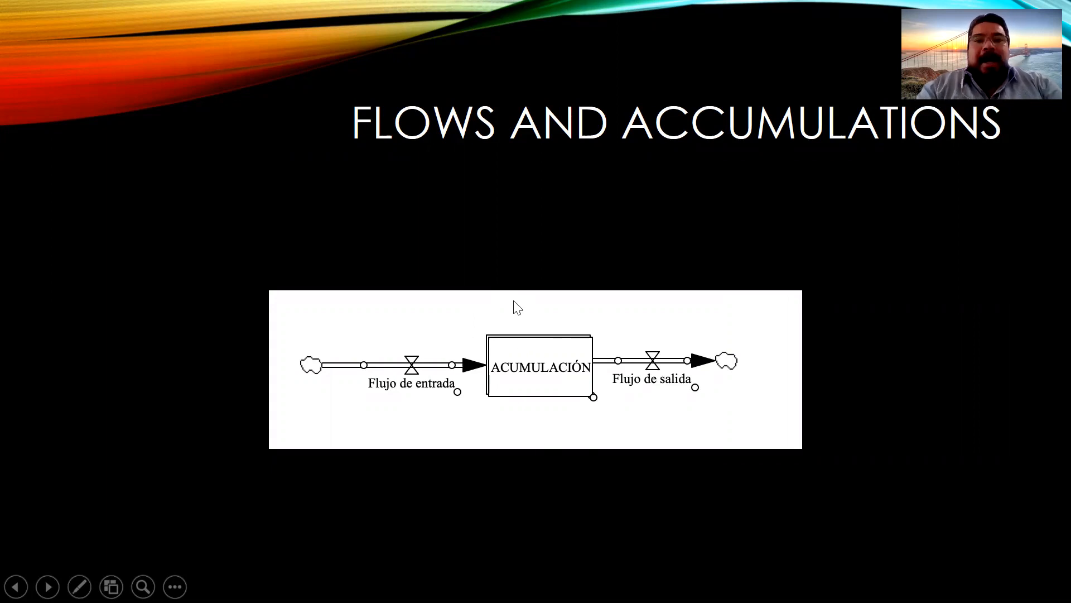
mouse_move(580, 408)
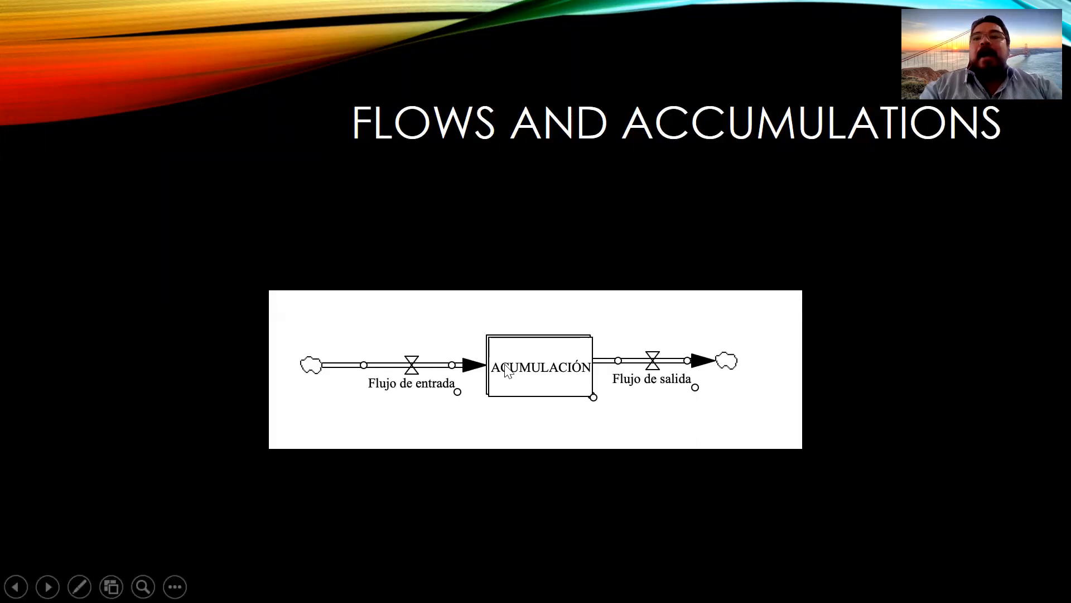
mouse_move(526, 305)
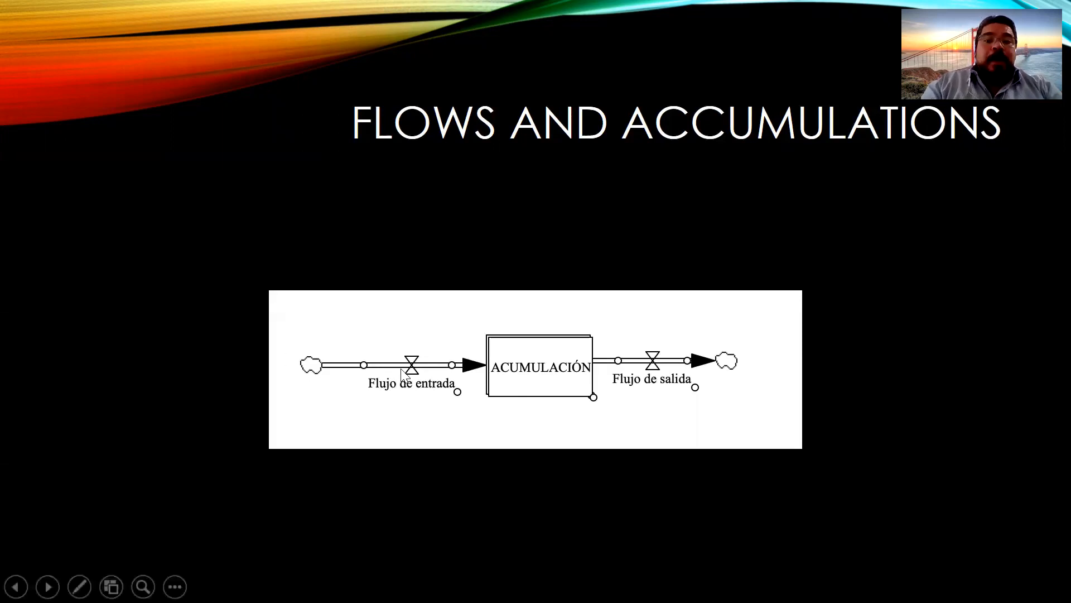
mouse_move(376, 310)
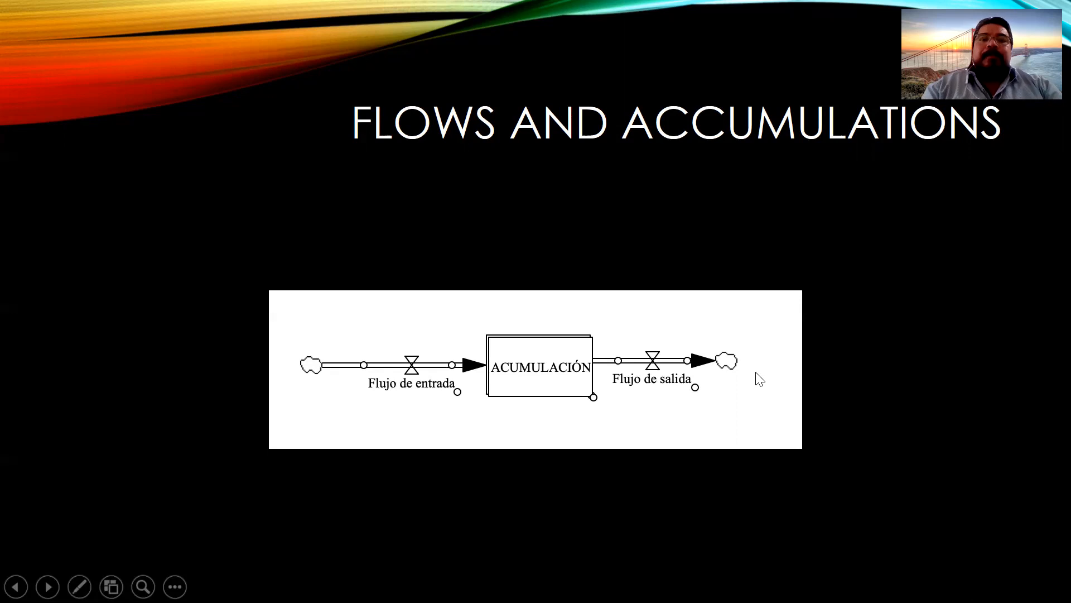
- Advance to the 'Example' slide showing the population model with births and deaths flows
left_click(47, 586)
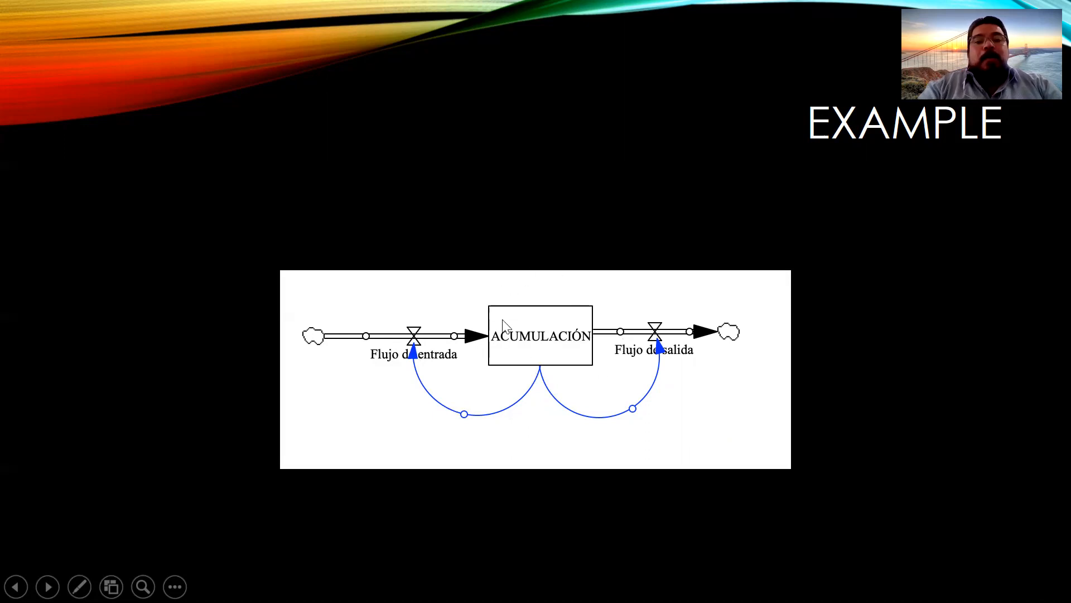
mouse_move(543, 353)
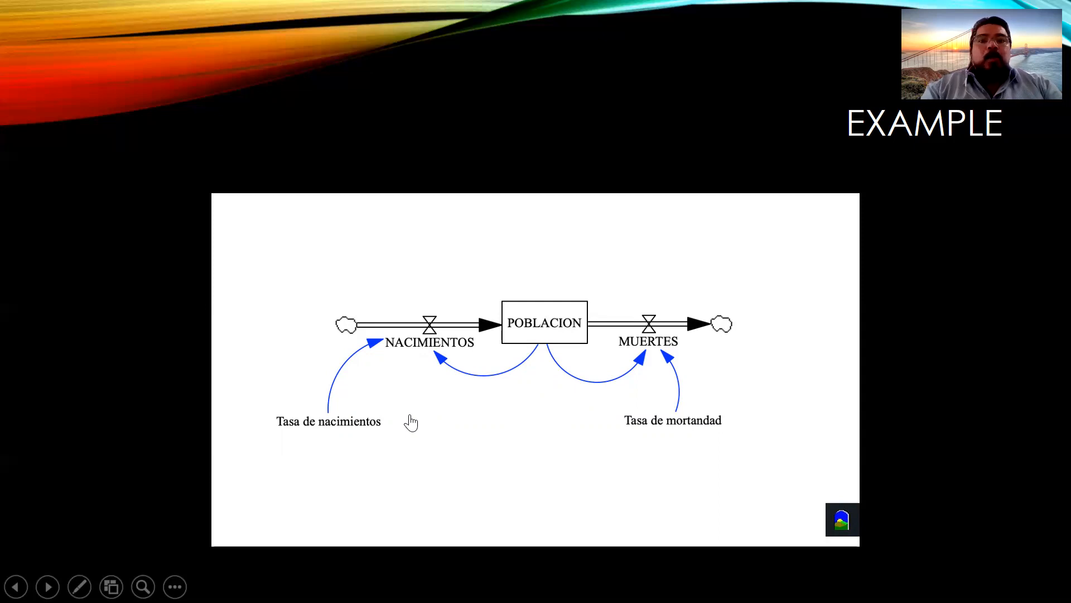
mouse_move(546, 295)
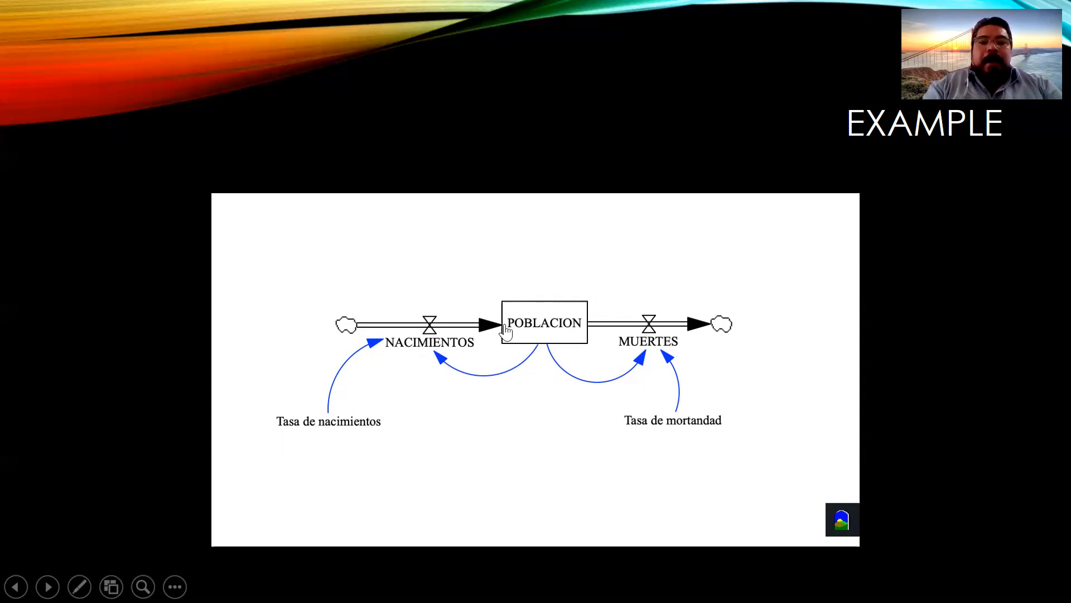
mouse_move(481, 341)
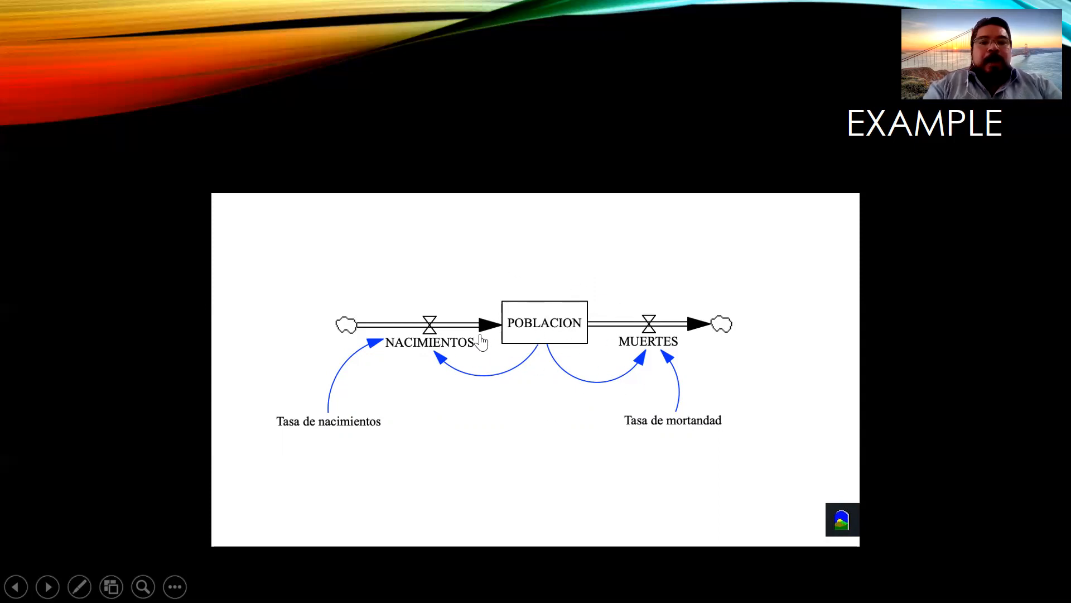
mouse_move(605, 417)
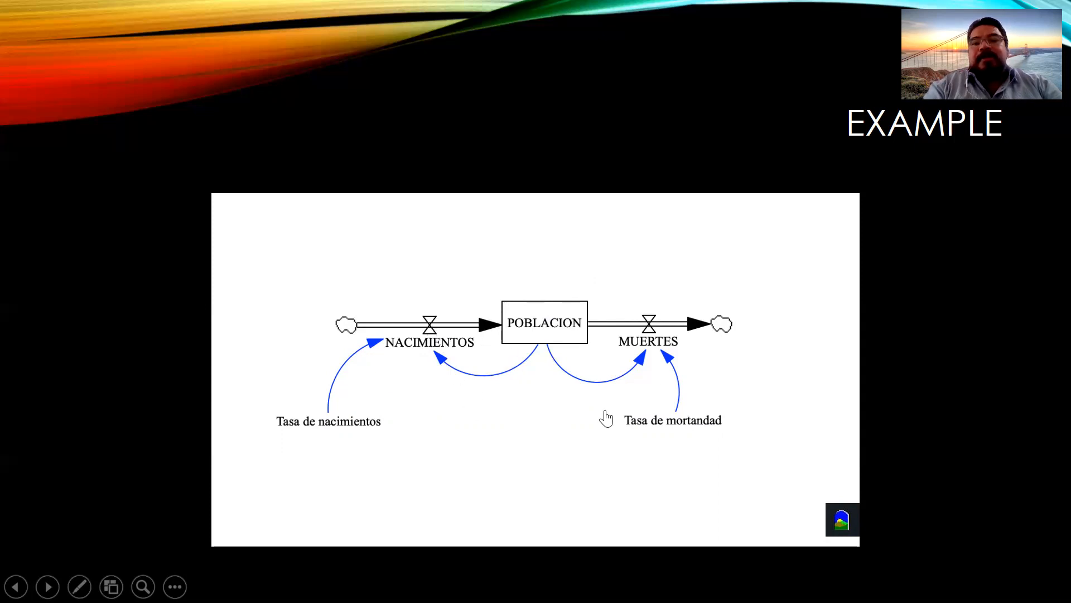
mouse_move(687, 348)
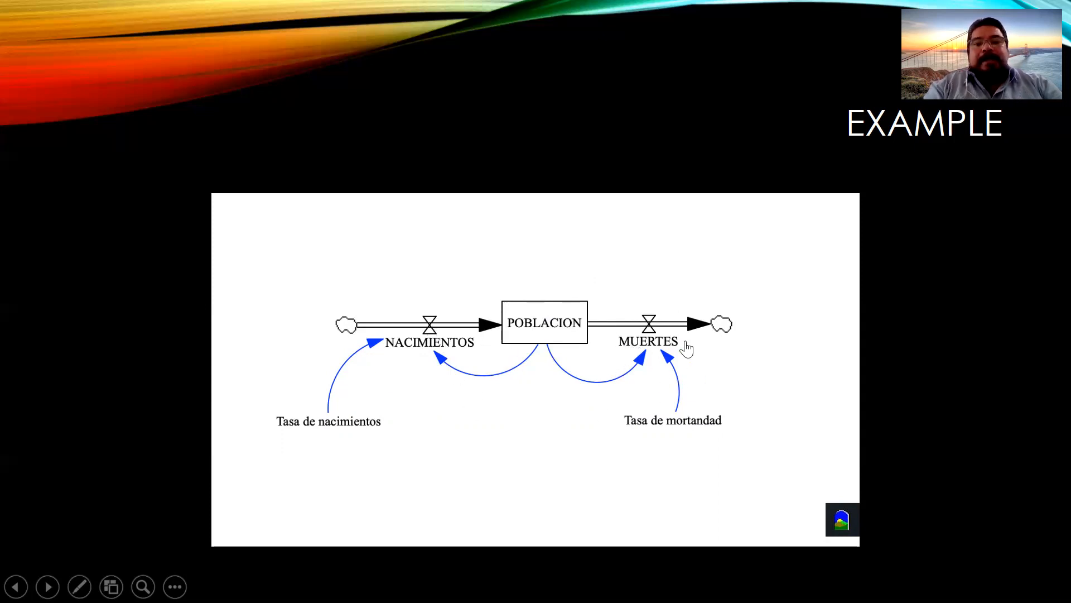
mouse_move(355, 417)
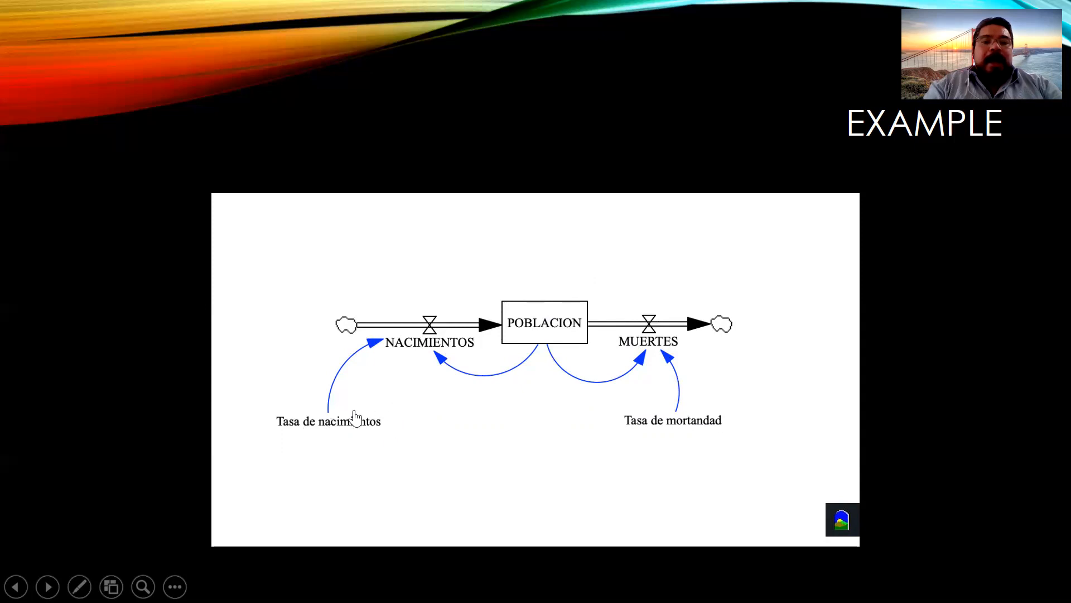
mouse_move(437, 349)
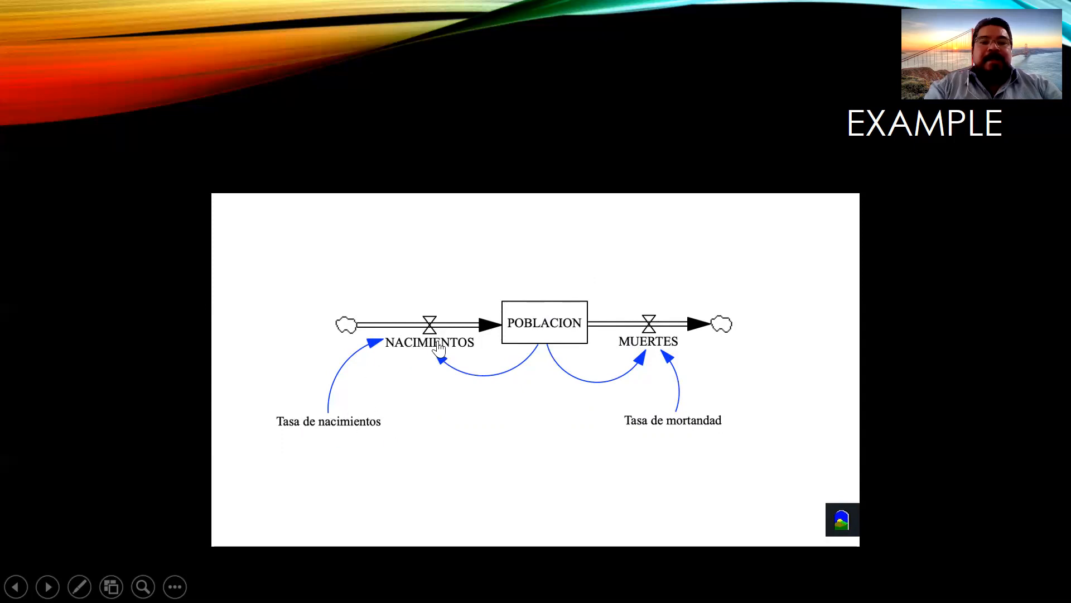
mouse_move(545, 335)
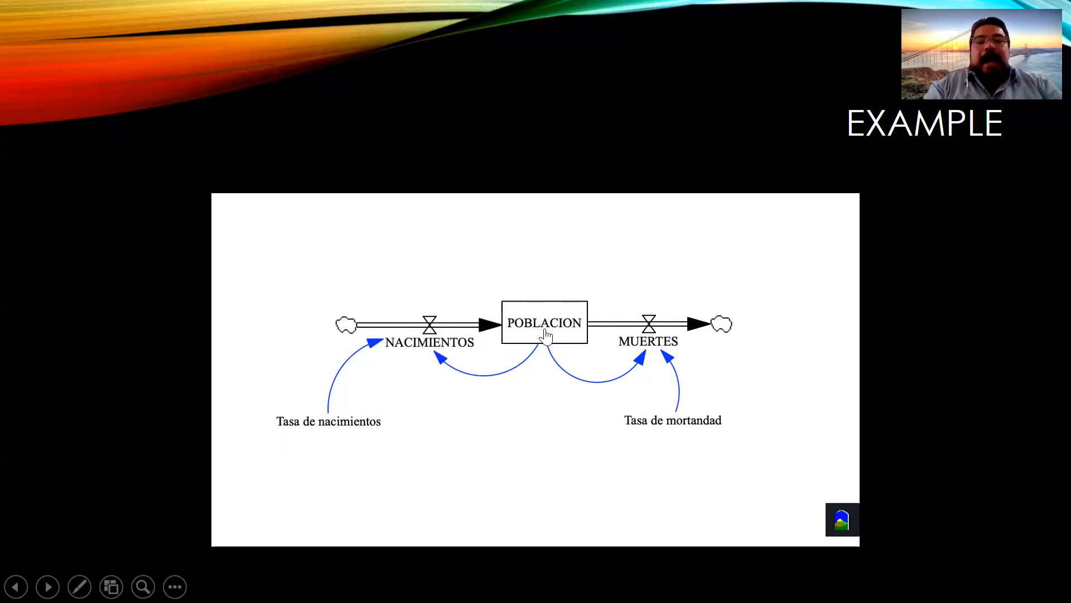
mouse_move(421, 347)
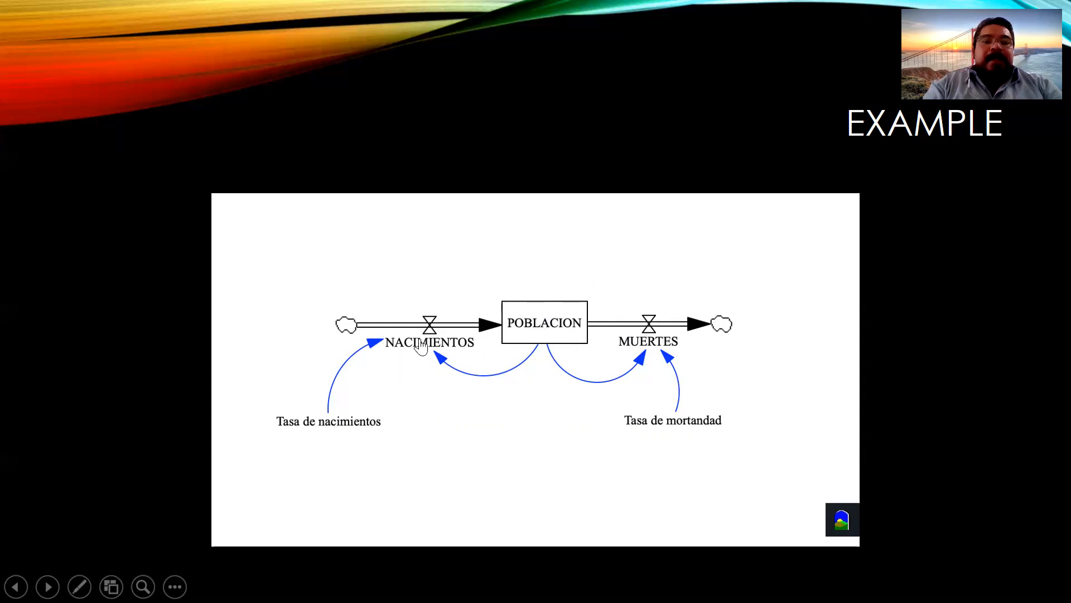
mouse_move(463, 349)
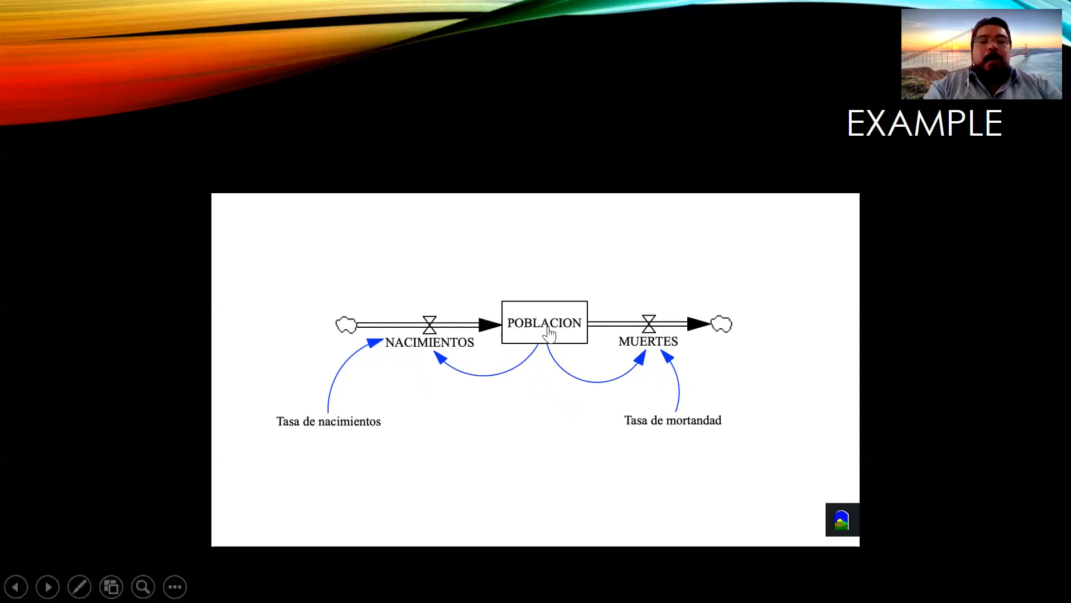
mouse_move(383, 431)
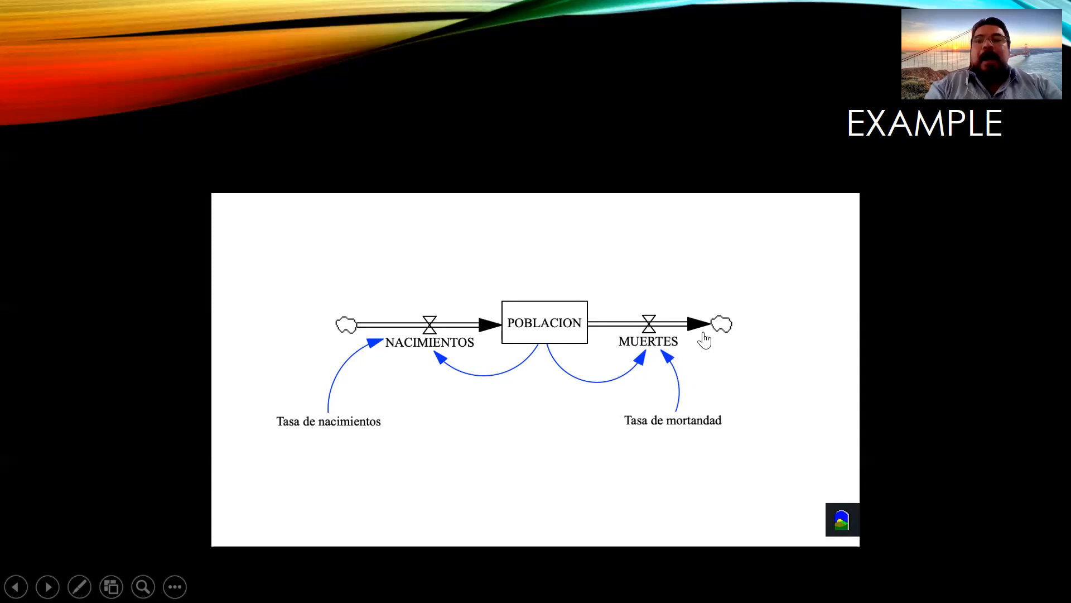
mouse_move(656, 352)
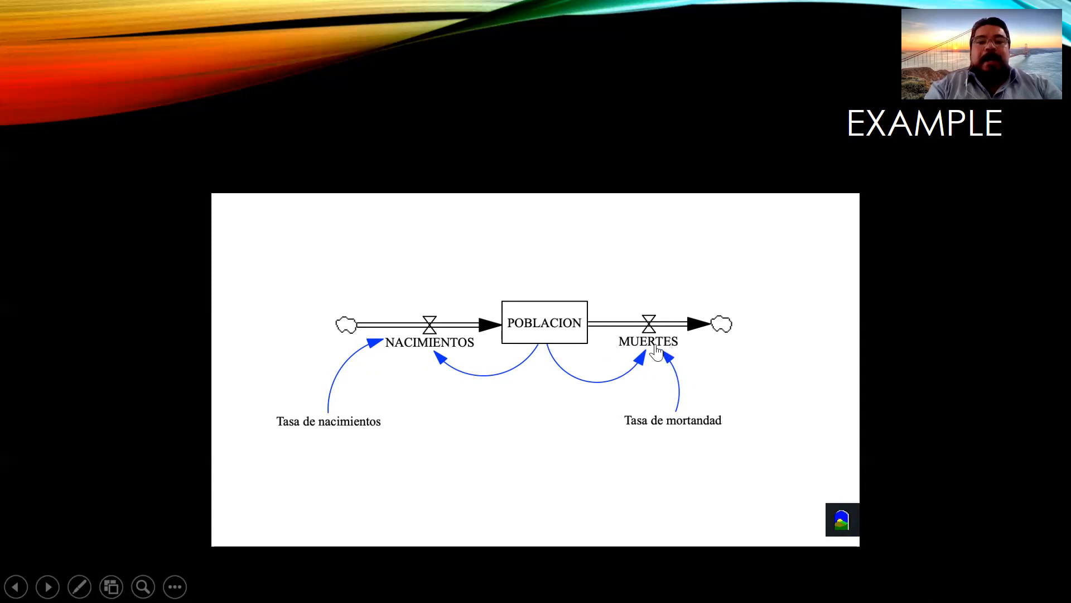
mouse_move(559, 438)
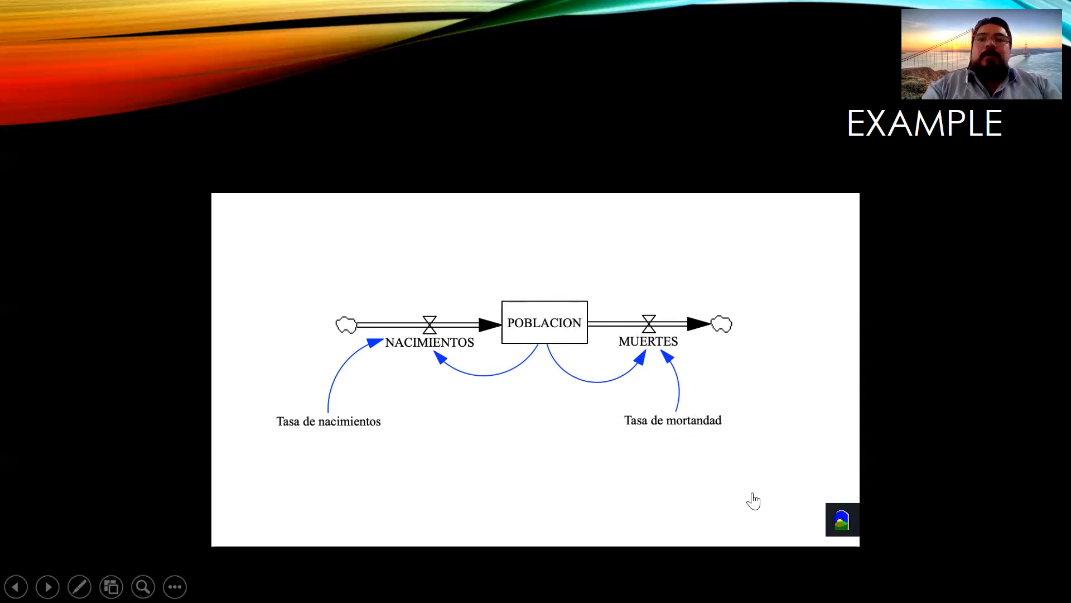
mouse_move(829, 484)
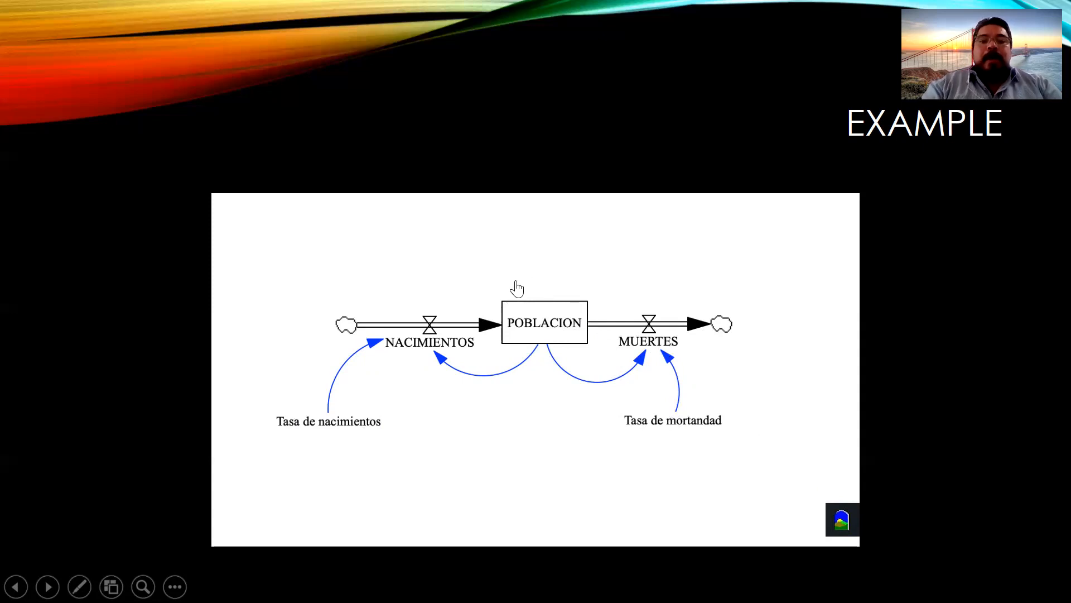
mouse_move(568, 353)
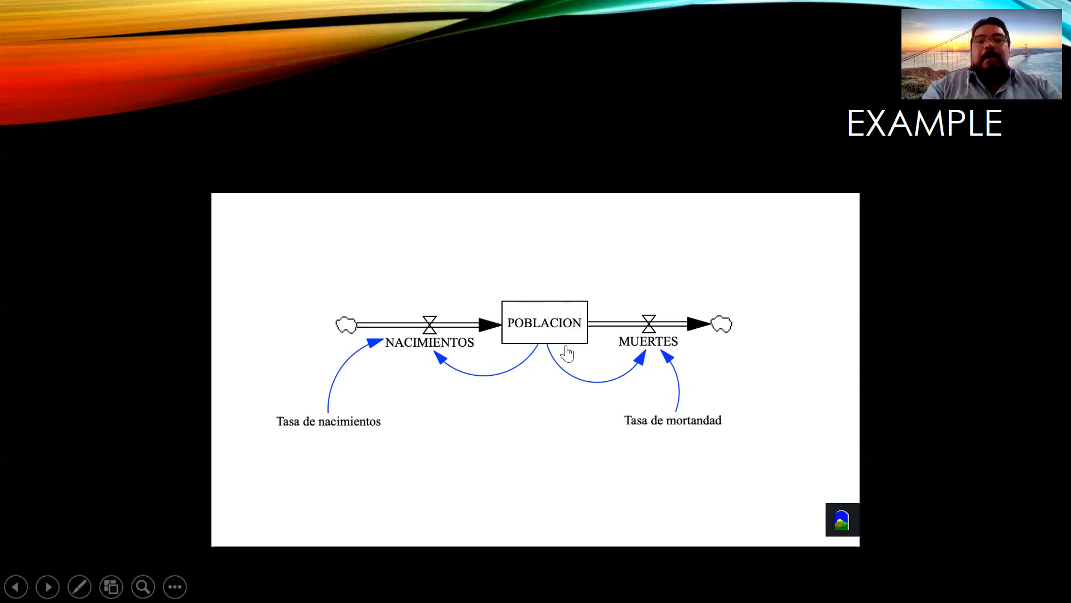
mouse_move(520, 260)
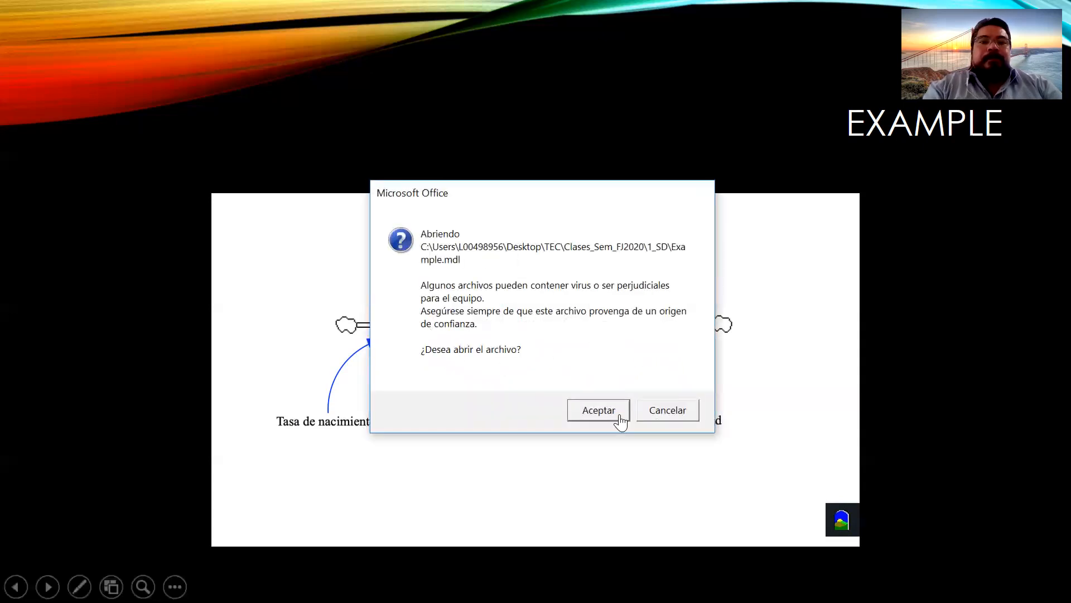
left_click(597, 410)
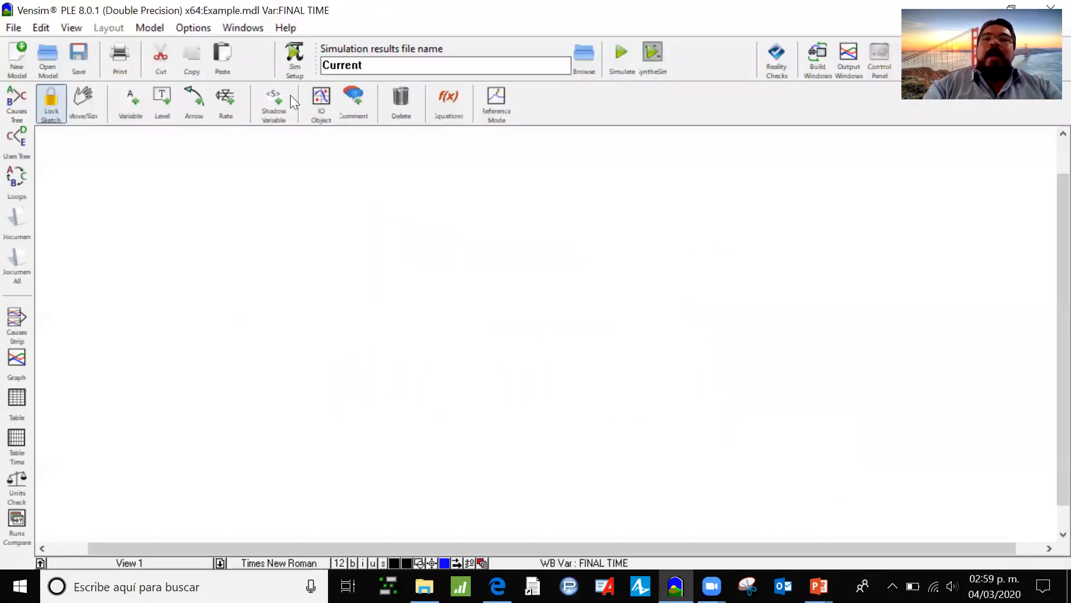
mouse_move(619, 318)
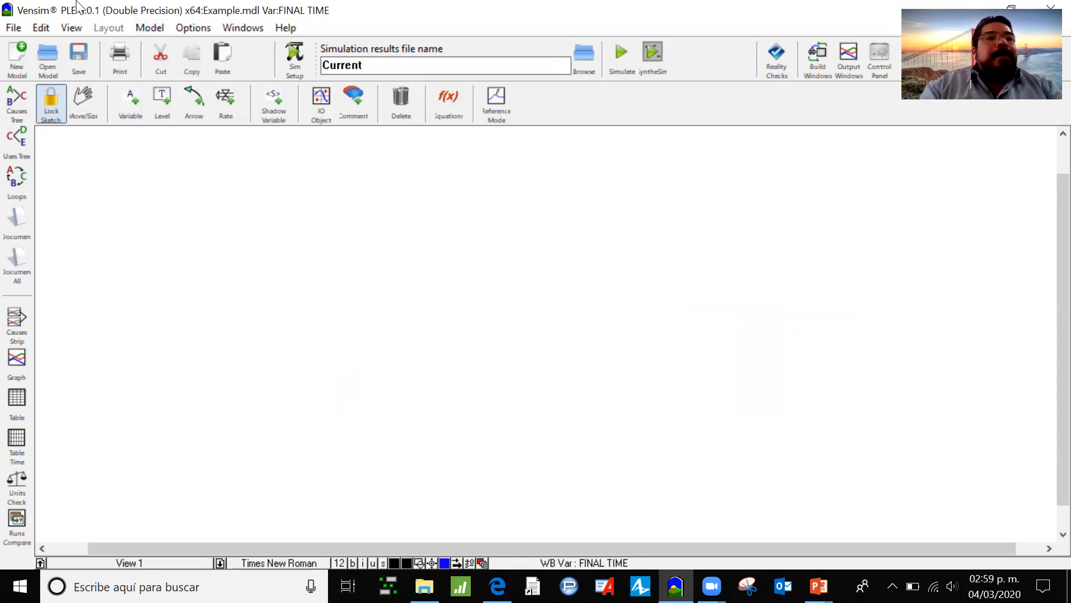
left_click(84, 103)
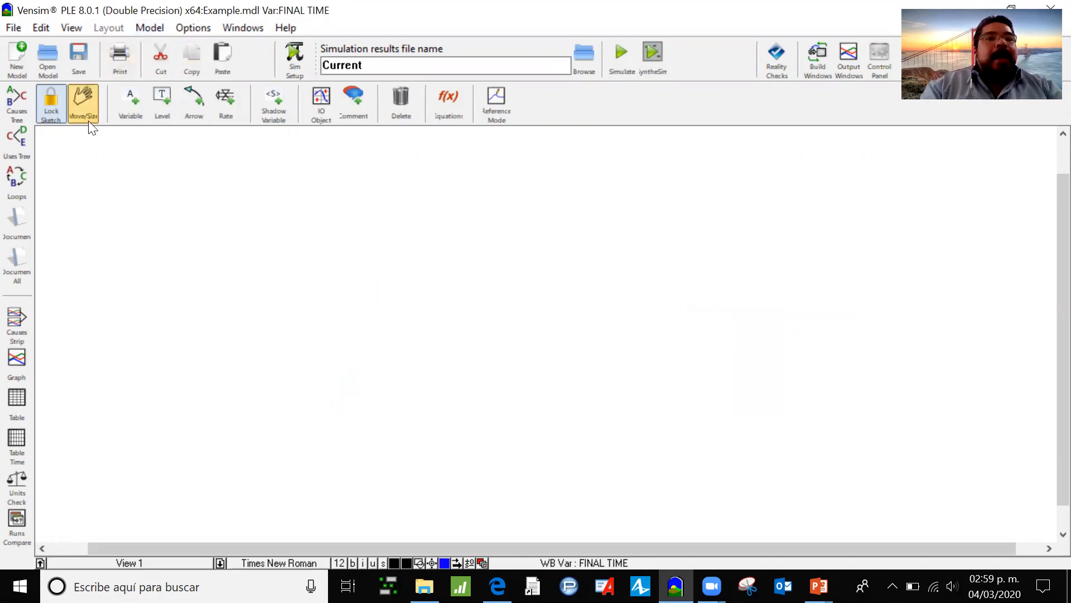
left_click(129, 103)
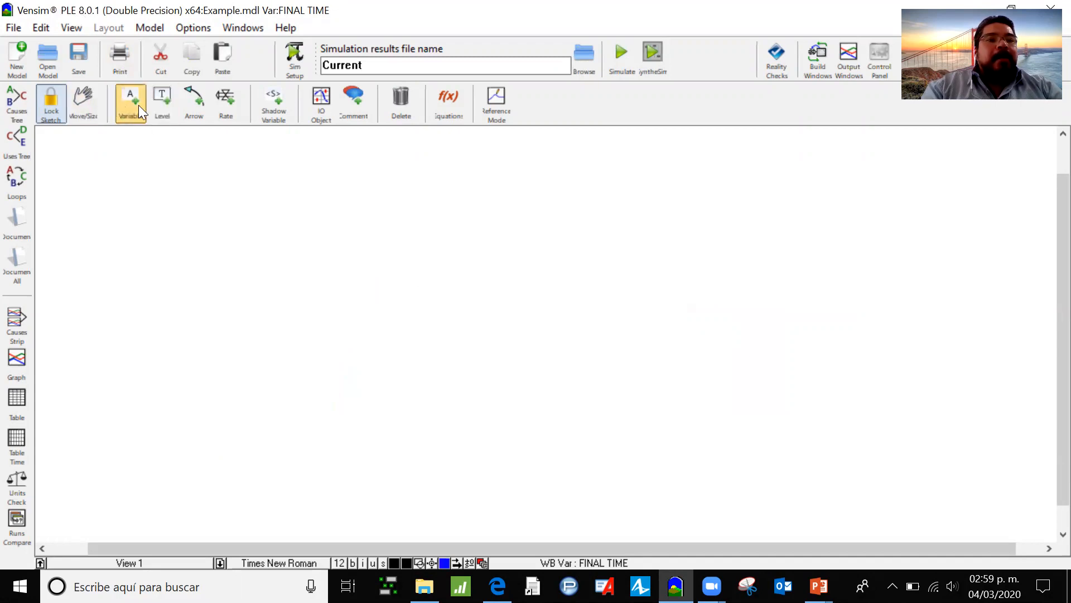
mouse_move(133, 102)
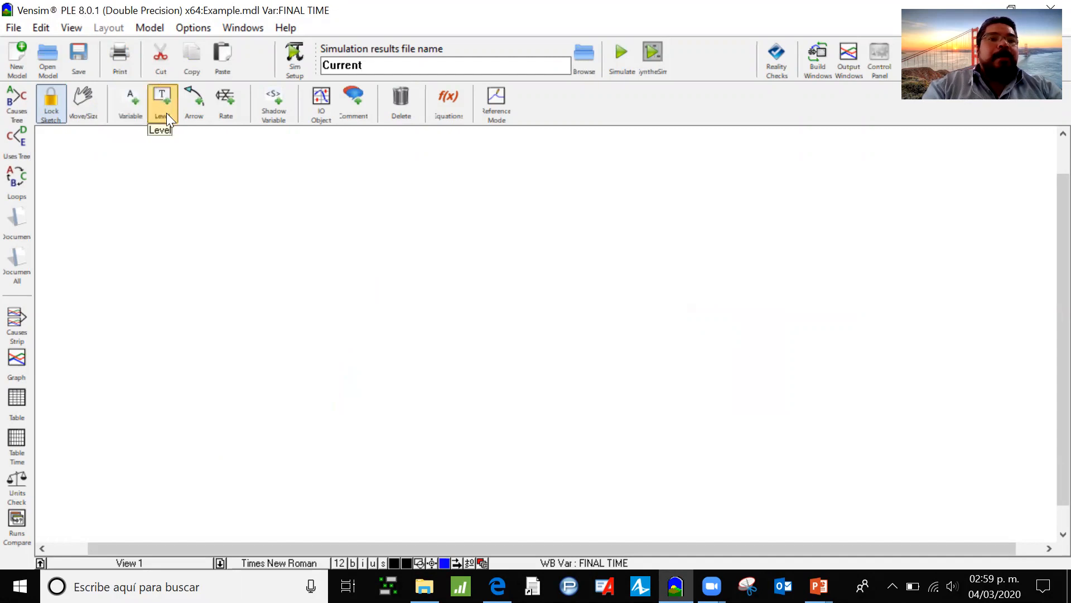
left_click(194, 103)
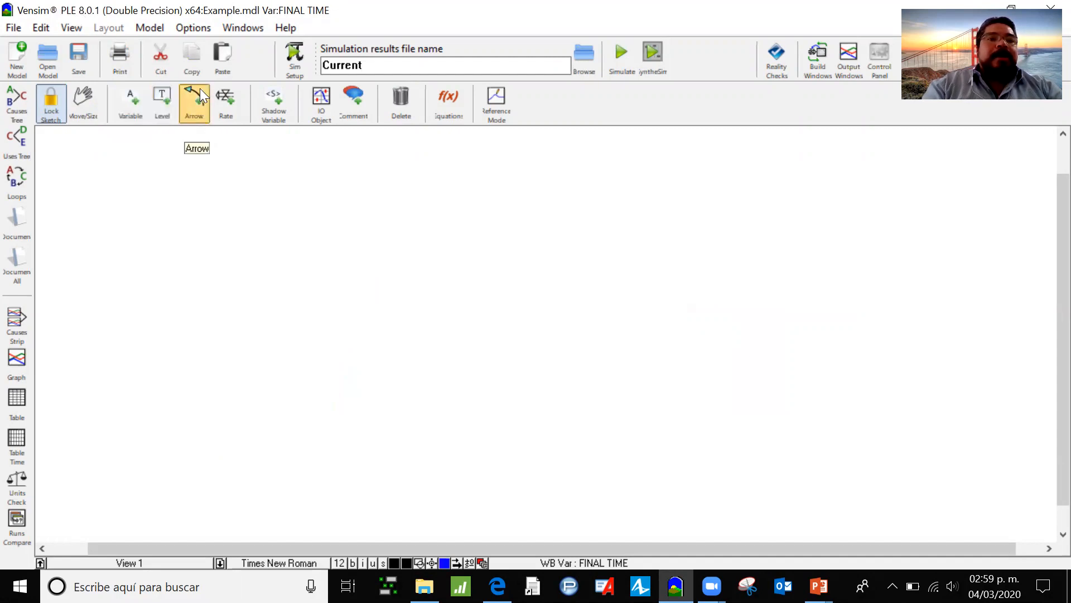
left_click(226, 103)
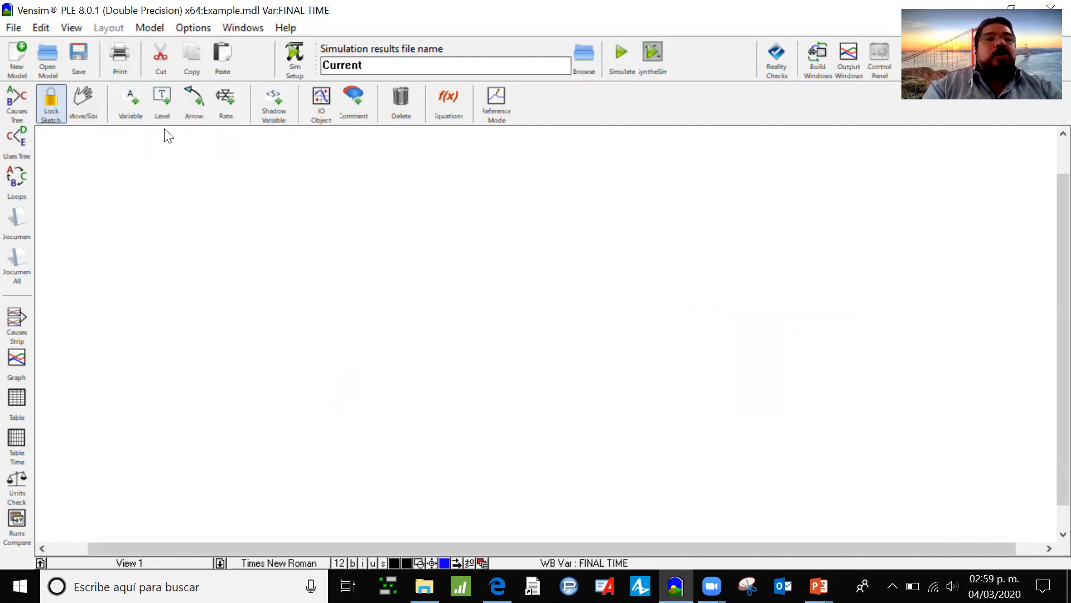
- Place a Level stock named 'Population' at the centre of the sketch
left_click(162, 99)
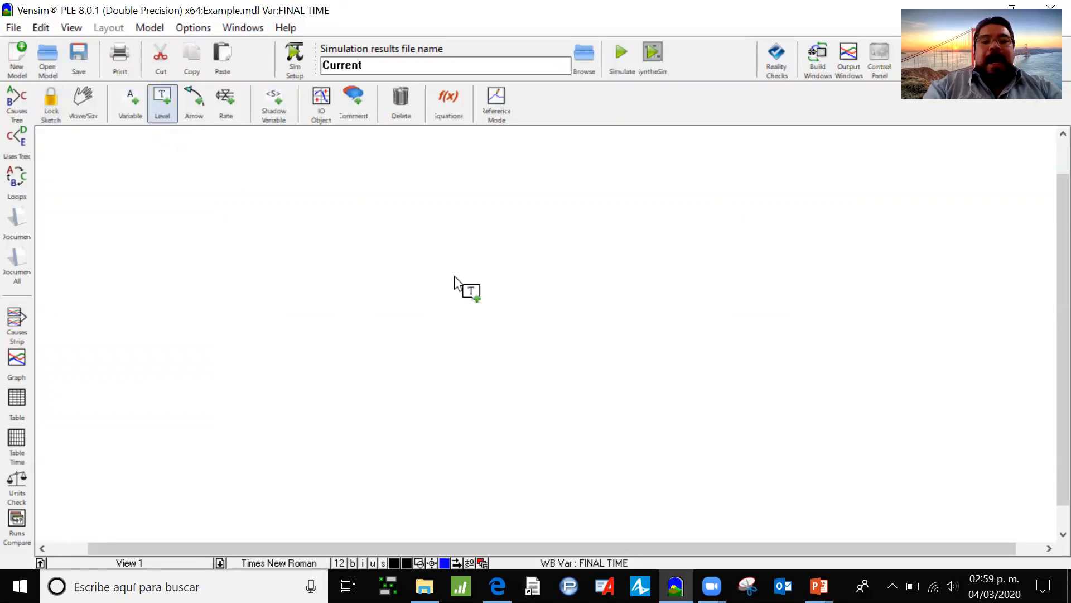
left_click(468, 291)
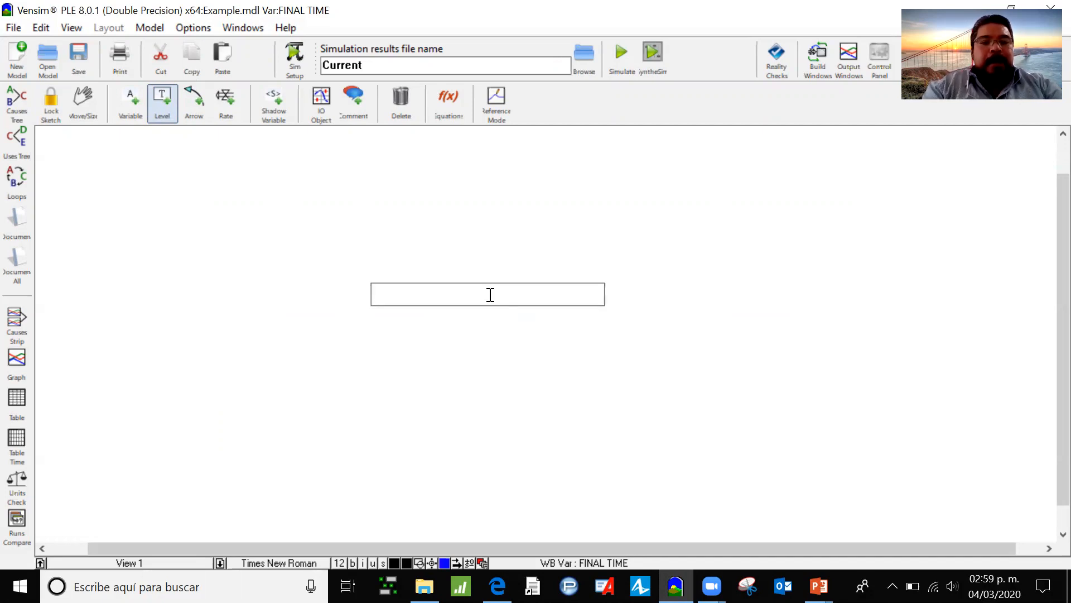
type("Population")
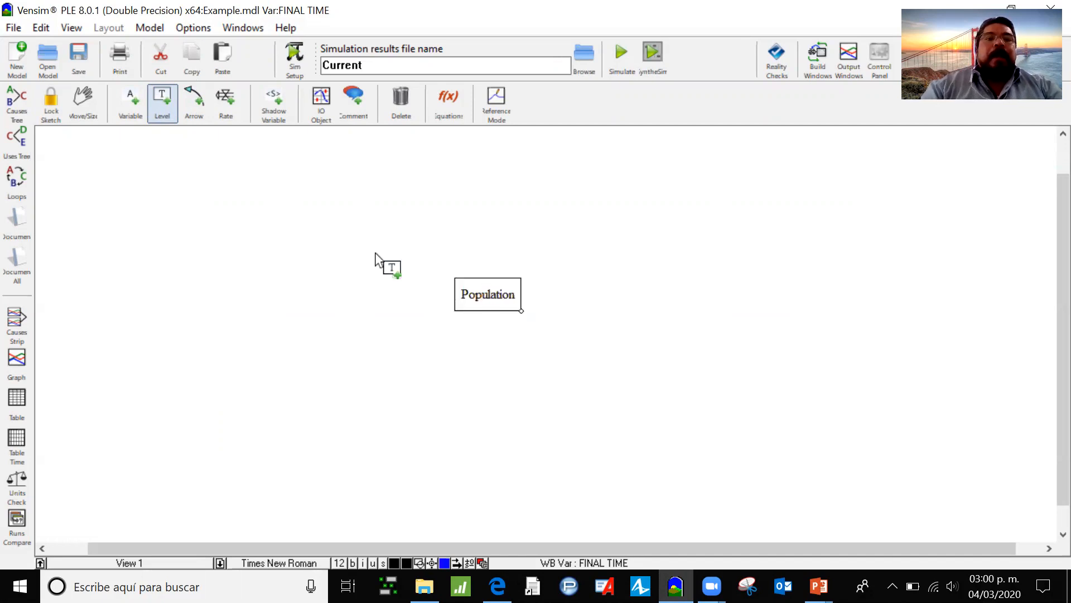
mouse_move(540, 280)
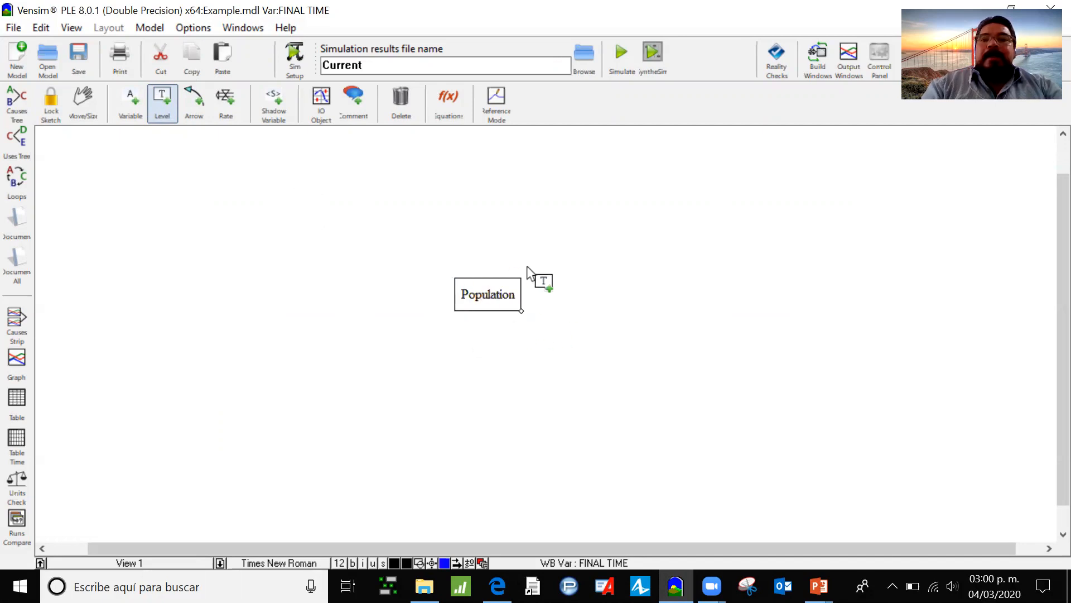
mouse_move(542, 317)
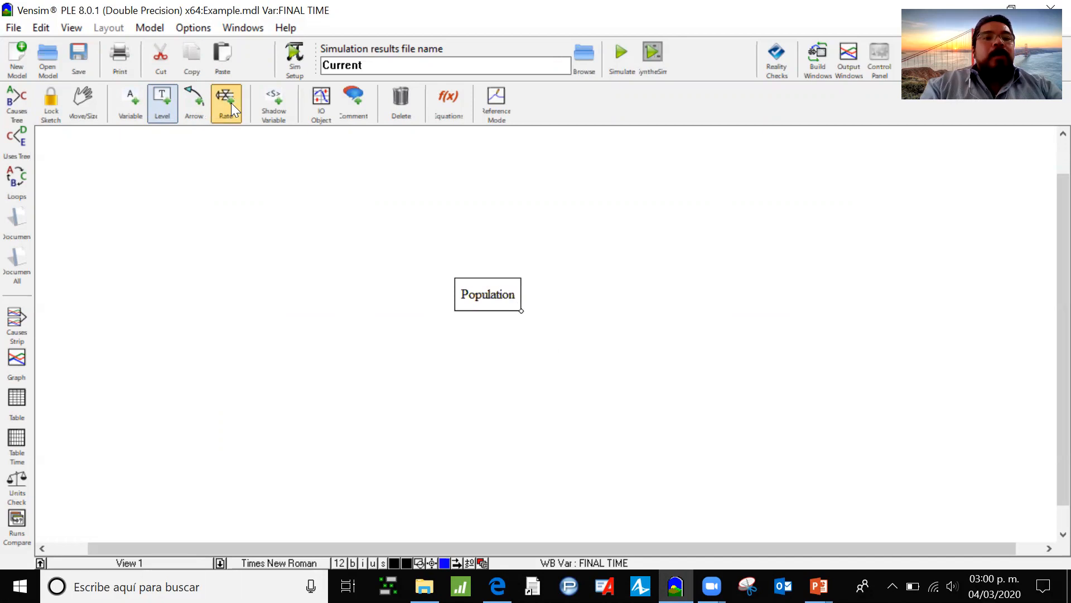
mouse_move(227, 109)
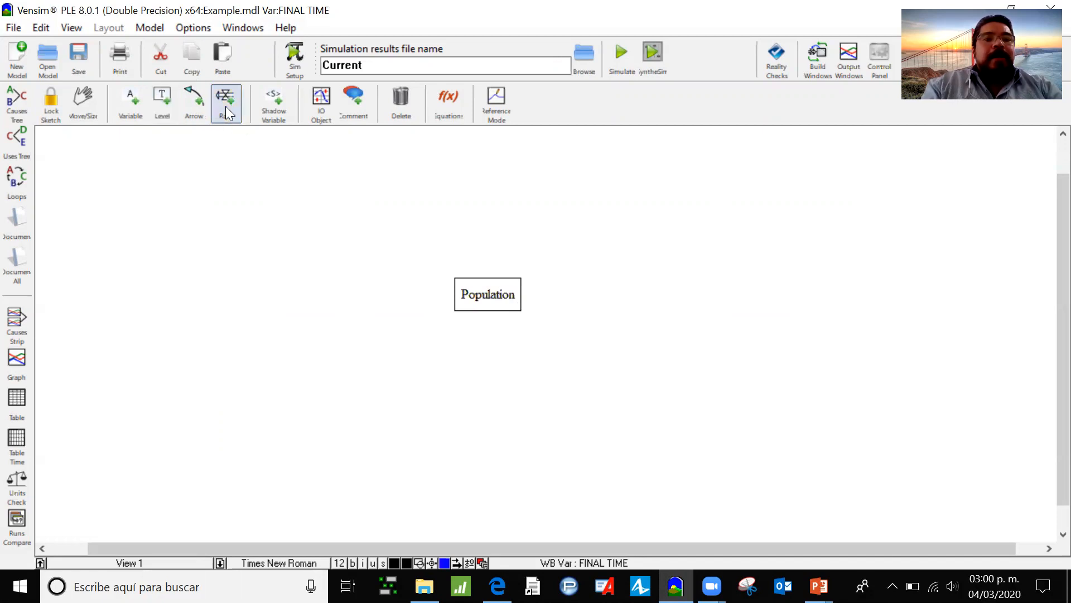
- Draw a 'Births' rate flow from a cloud into the Population stock
left_click(225, 103)
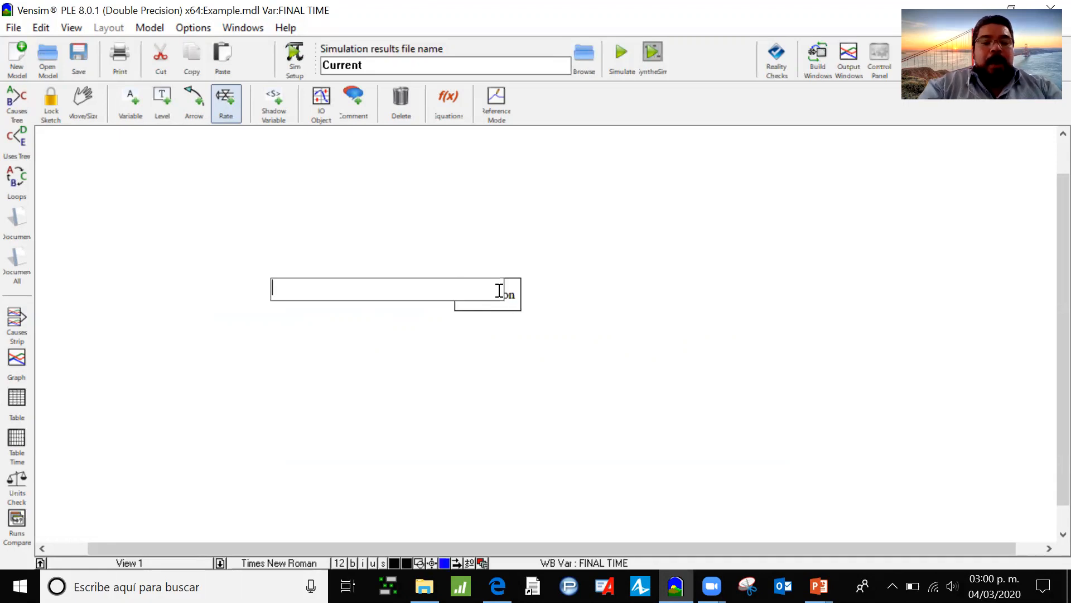
type("Bit")
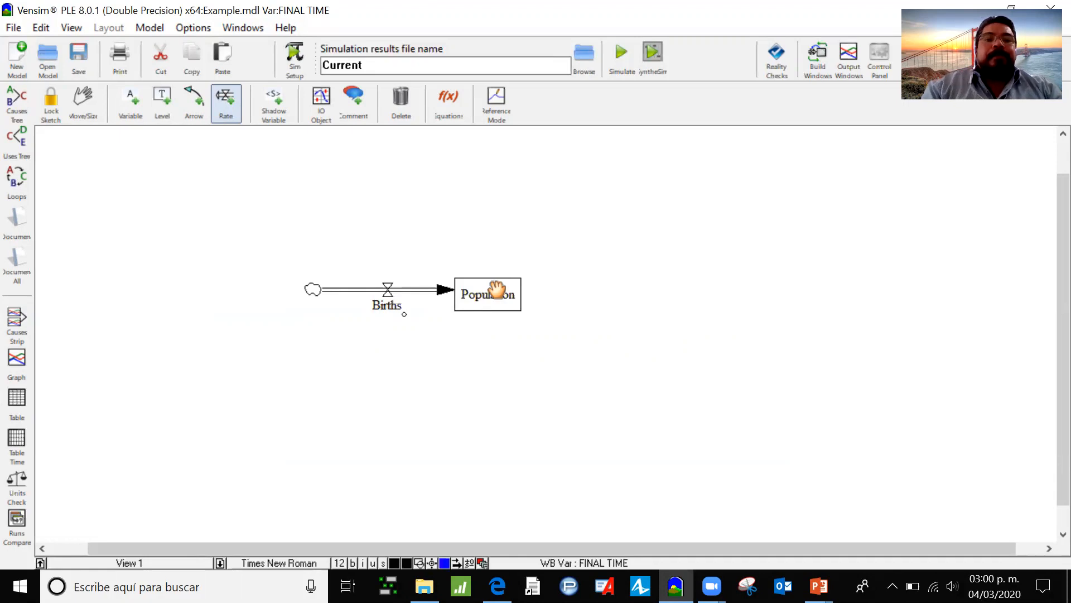
mouse_move(389, 250)
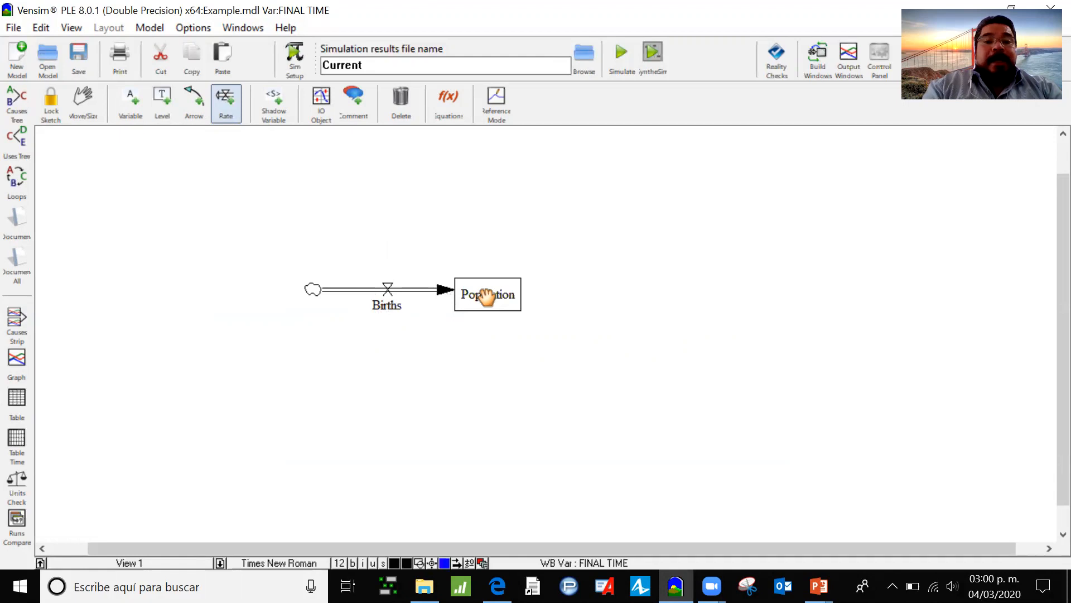
- Draw a 'Deaths' flow from Population out to a cloud sink on the right
left_click_drag(487, 294, 584, 301)
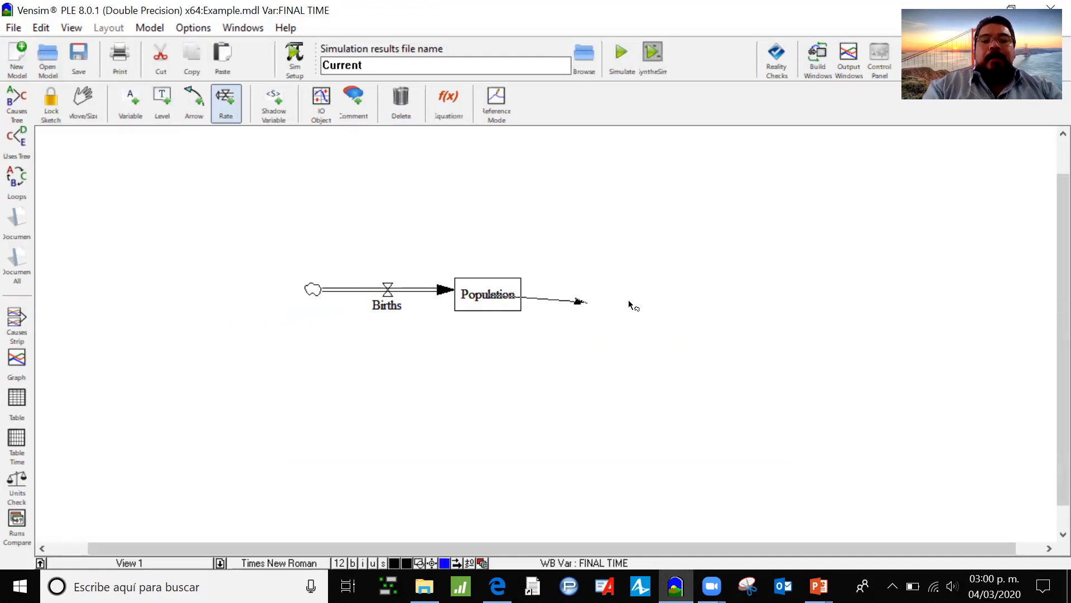
left_click_drag(585, 301, 673, 294)
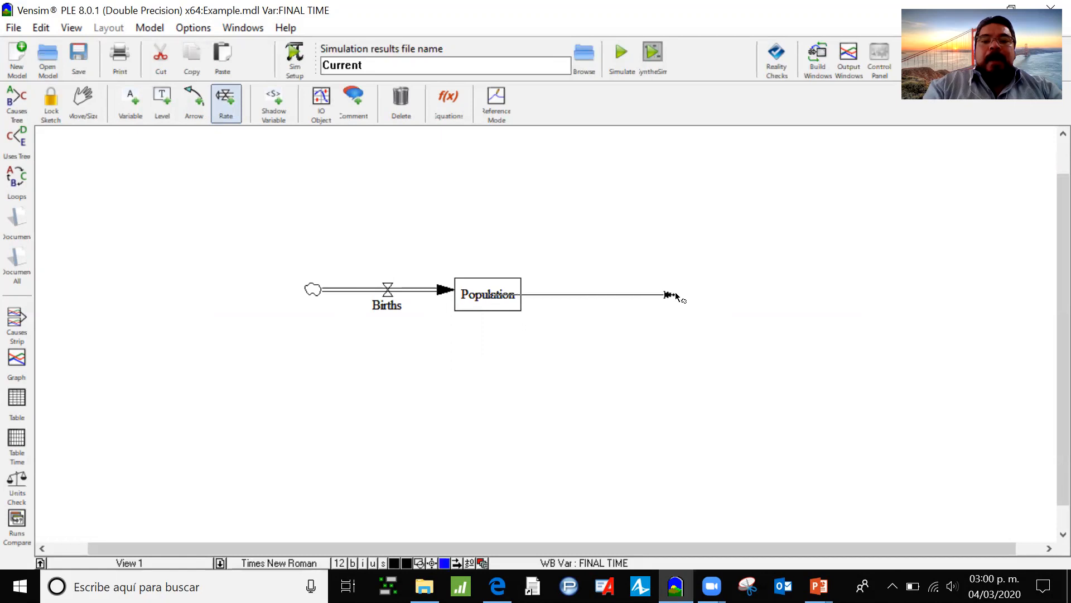
double_click(487, 294)
type("Pop")
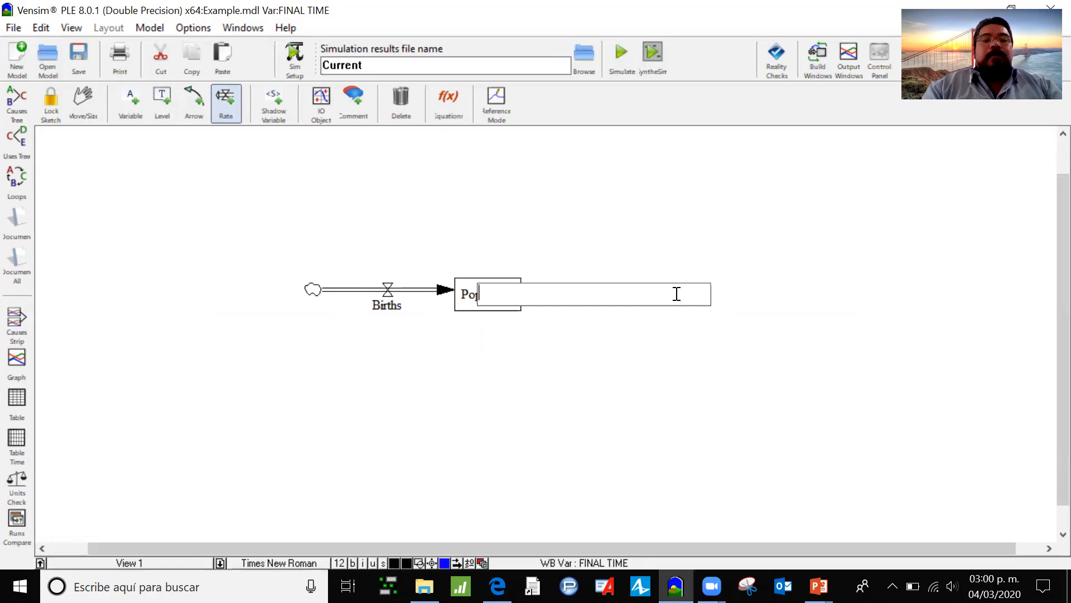
type("d")
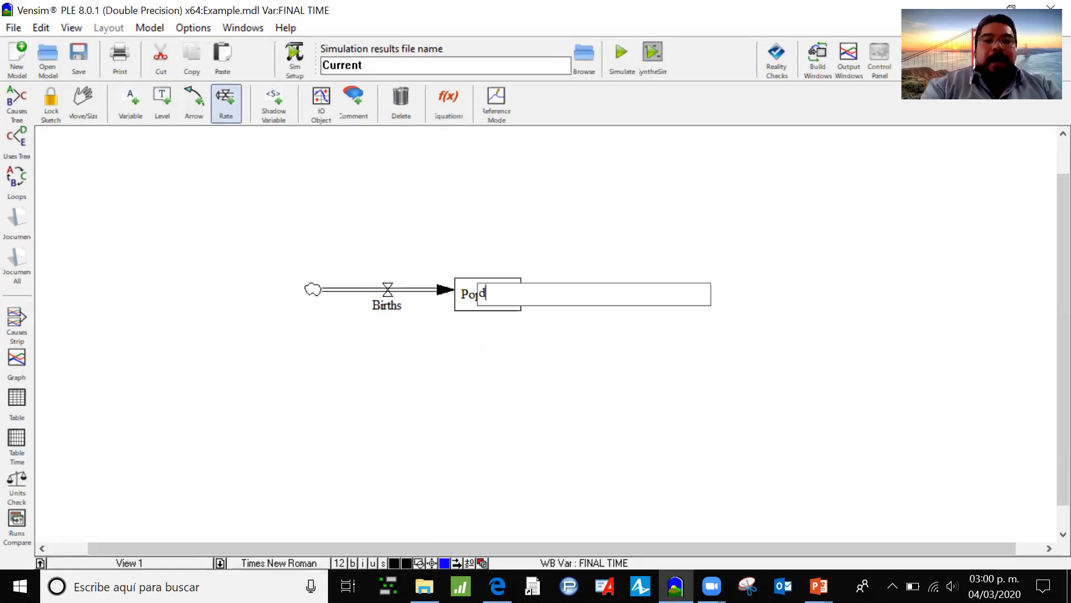
type("Death")
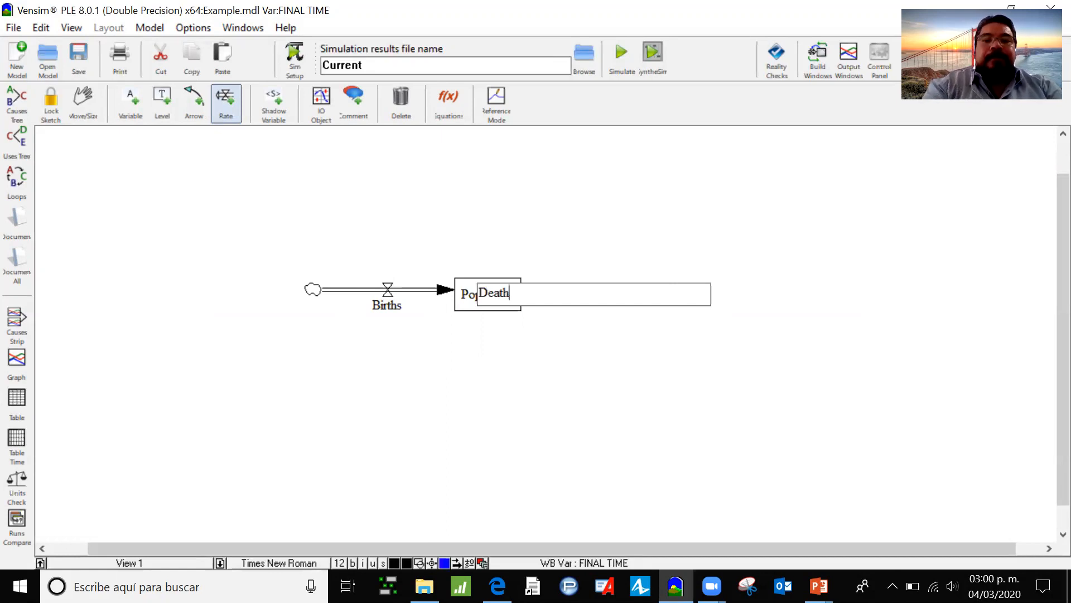
left_click_drag(487, 294, 676, 294)
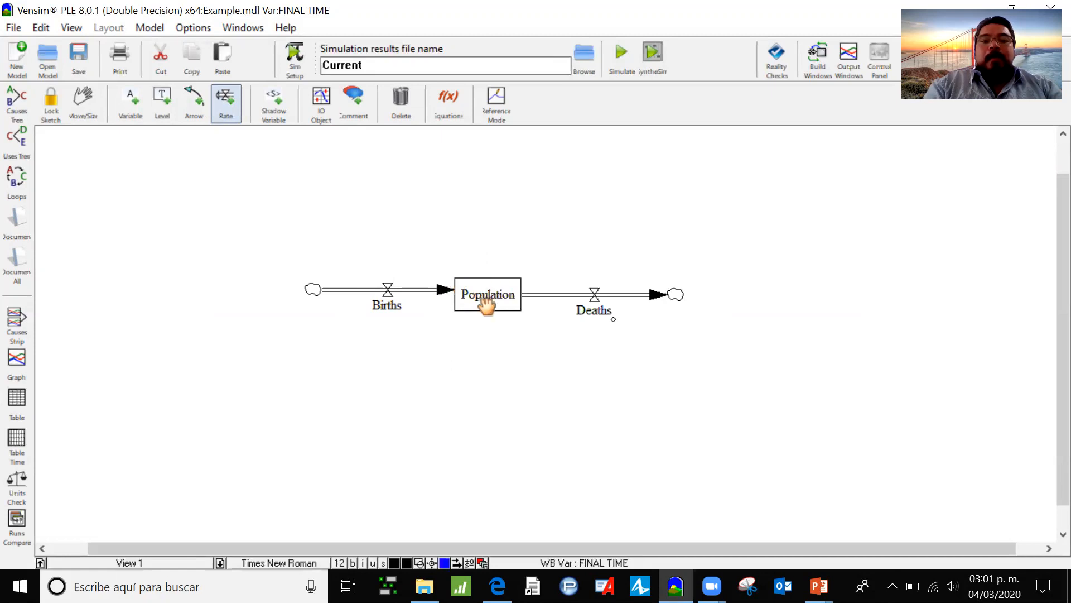
mouse_move(415, 354)
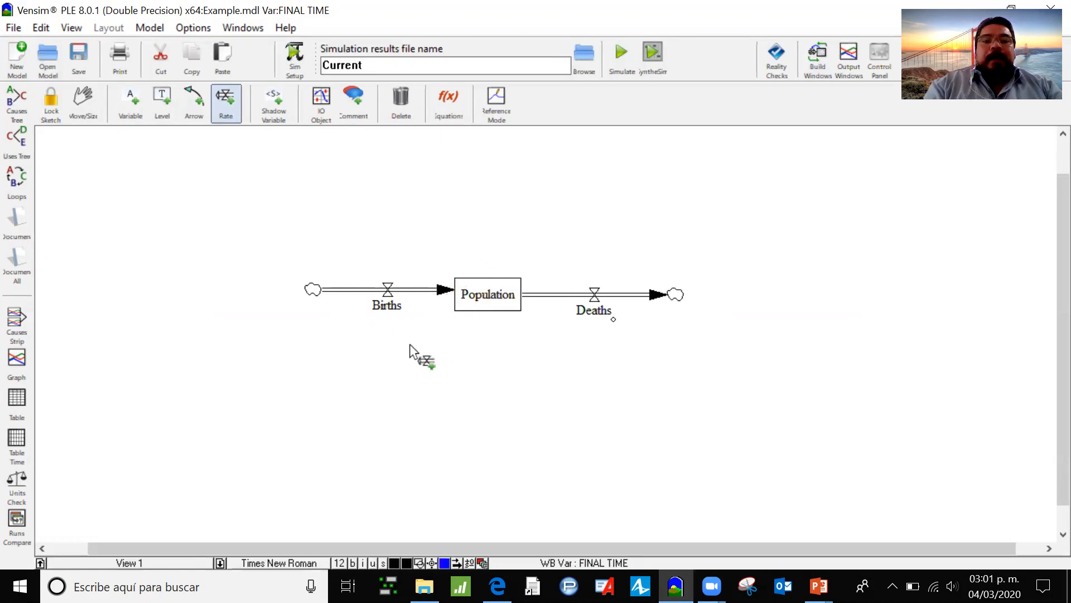
mouse_move(441, 227)
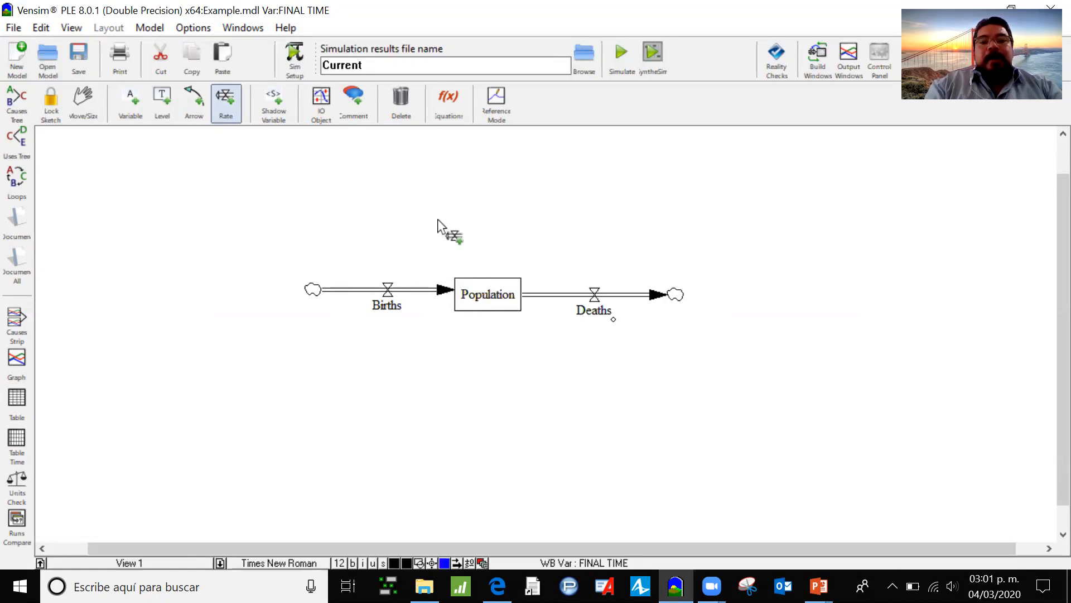
mouse_move(596, 270)
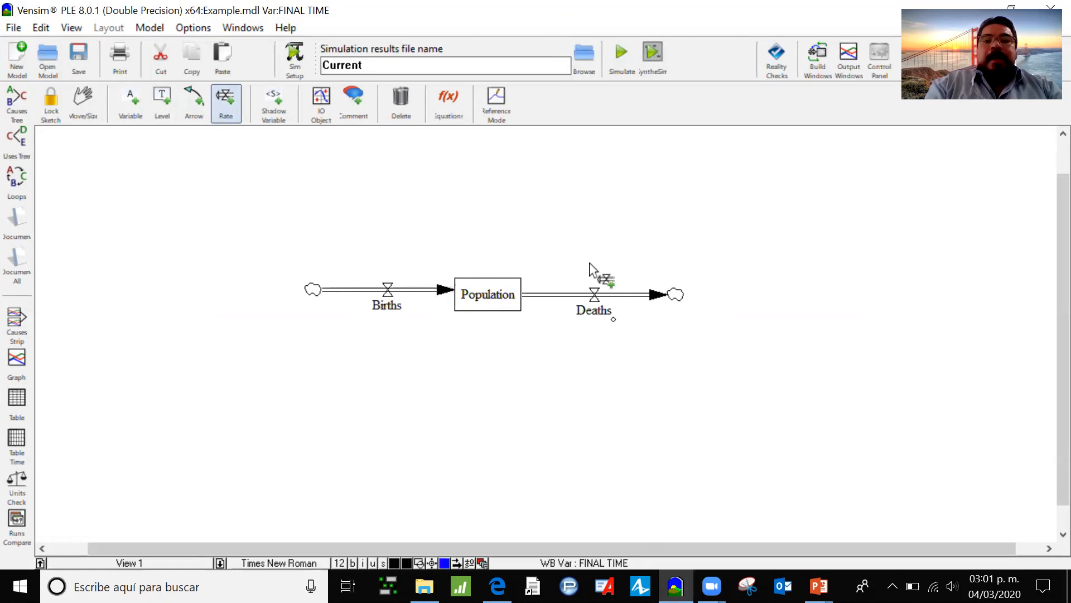
mouse_move(641, 302)
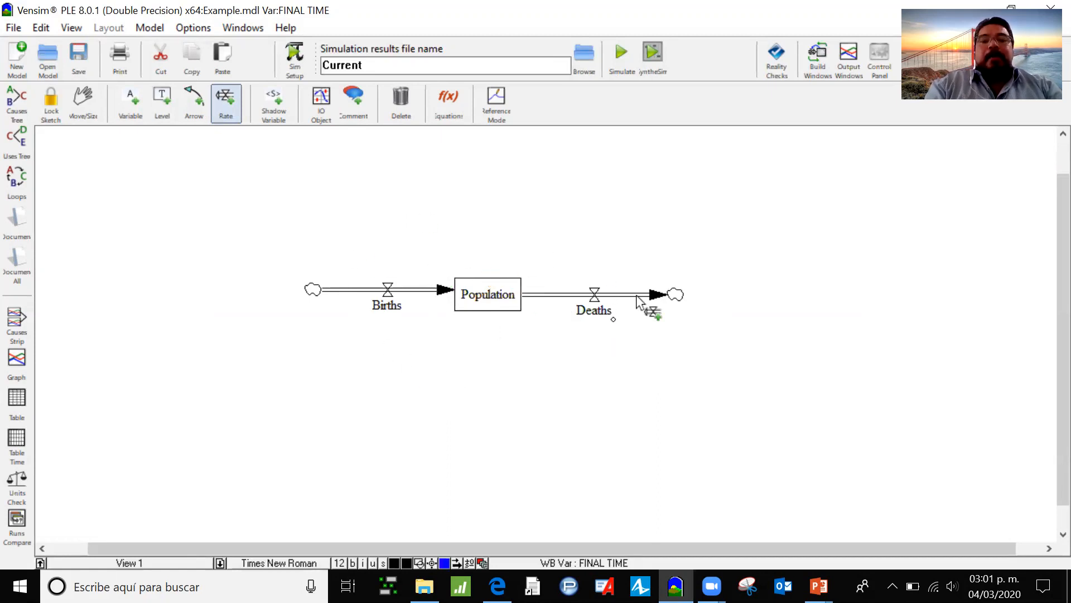
- Place a 'Birth Rate' auxiliary variable below the Births flow
left_click(130, 103)
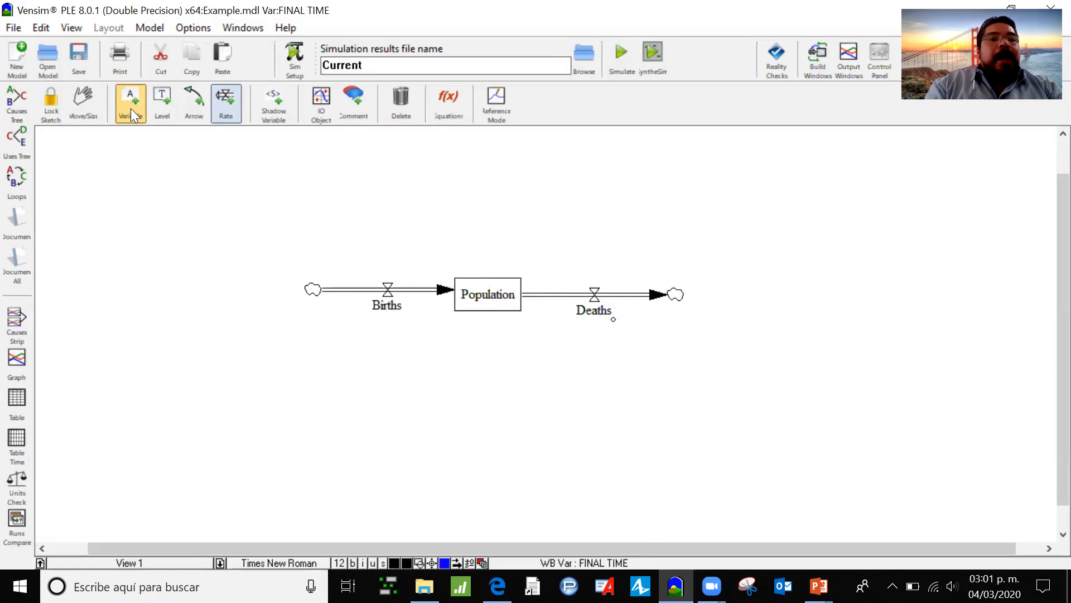
mouse_move(130, 104)
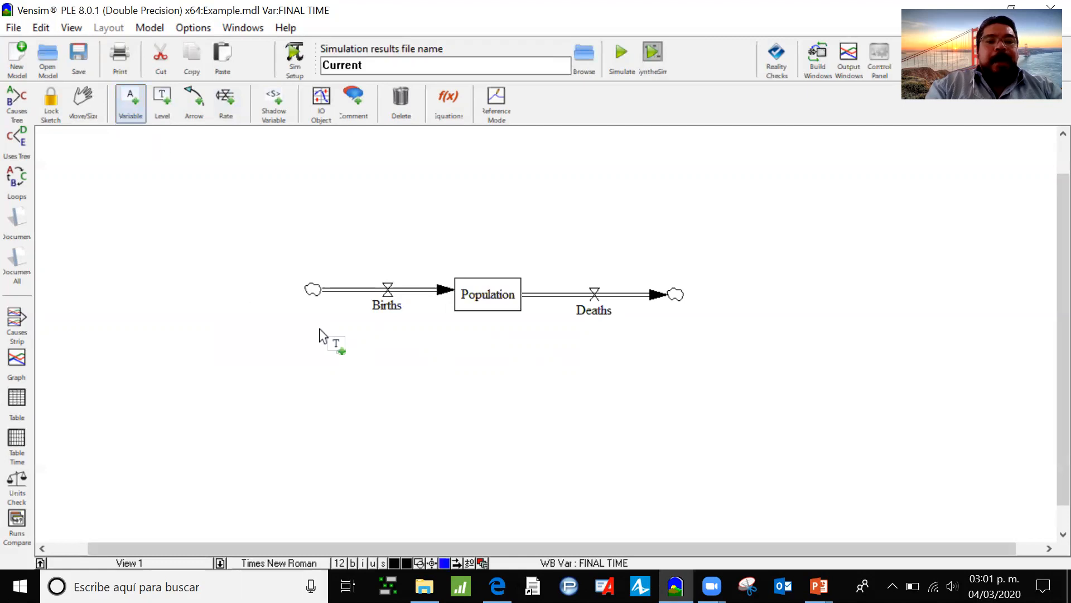
left_click(335, 345)
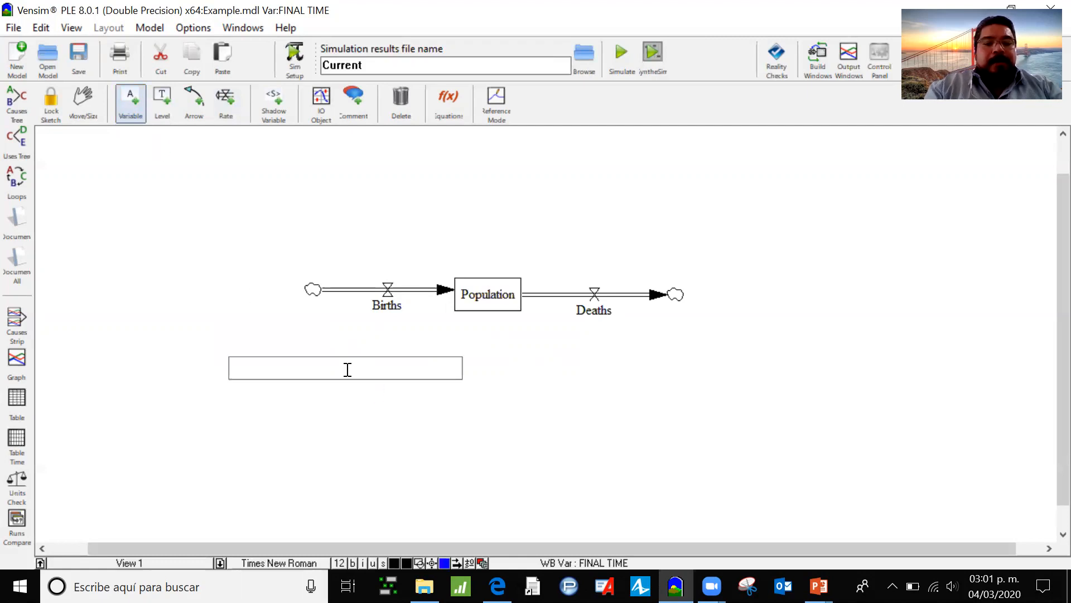
type("B")
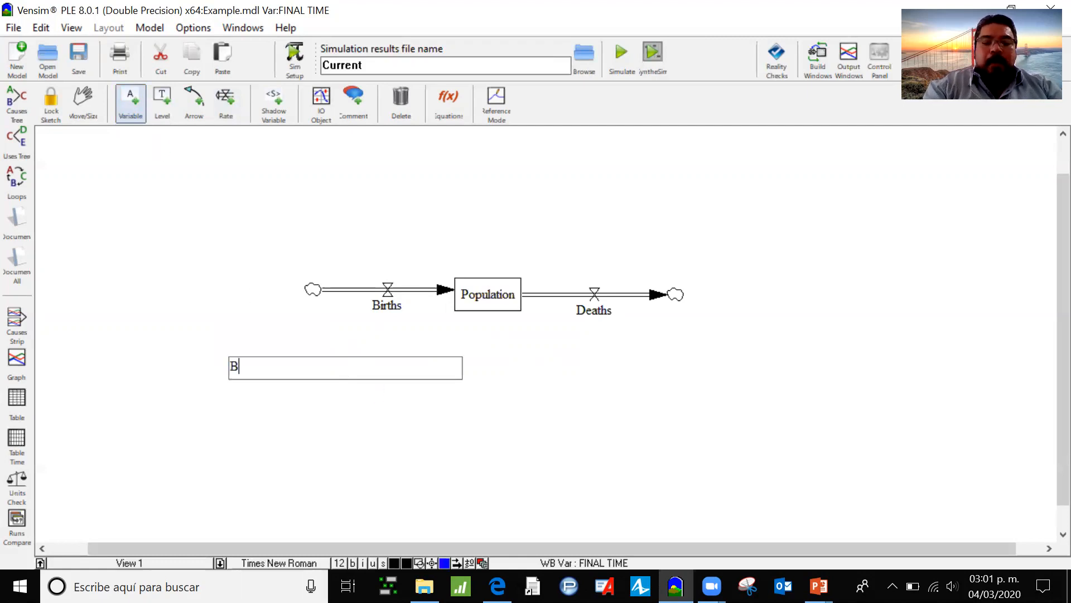
type("itrh")
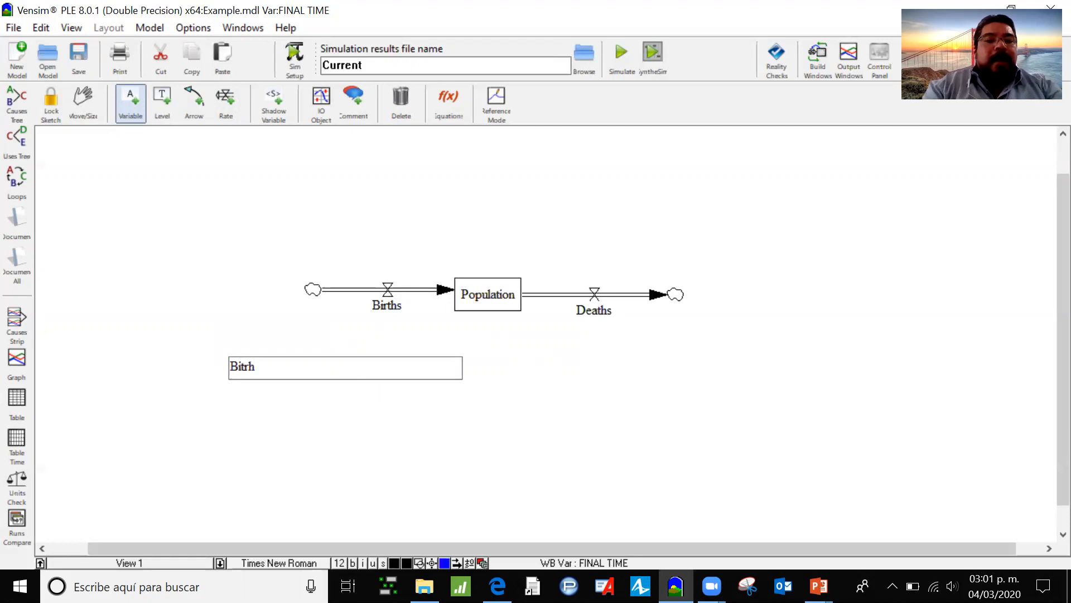
key("BackSpace")
type("rth Rate")
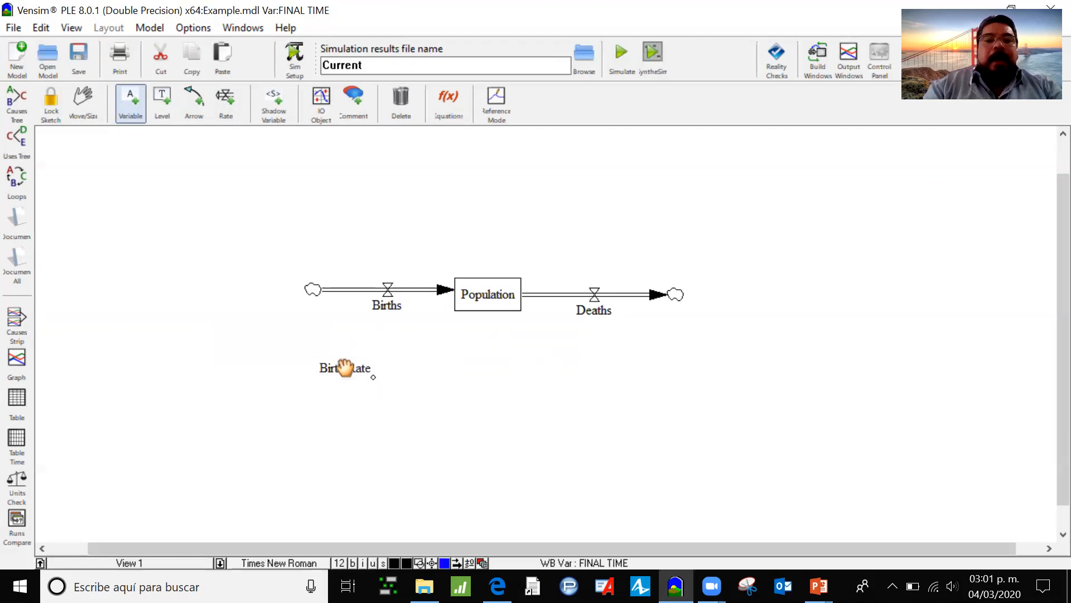
mouse_move(605, 376)
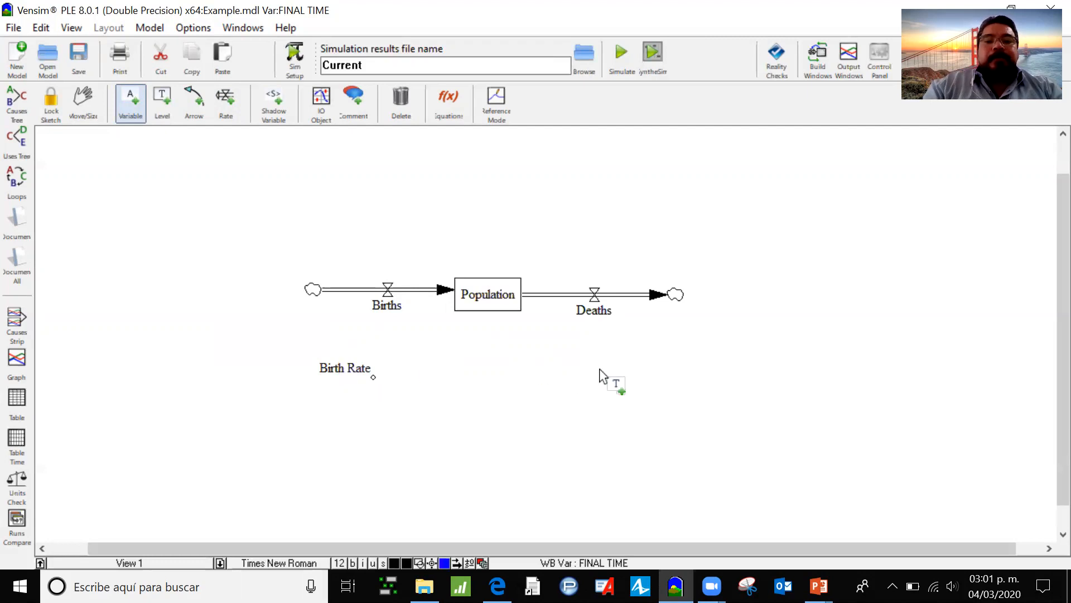
- Place a 'Death Rate' variable below the Deaths flow
left_click(599, 383)
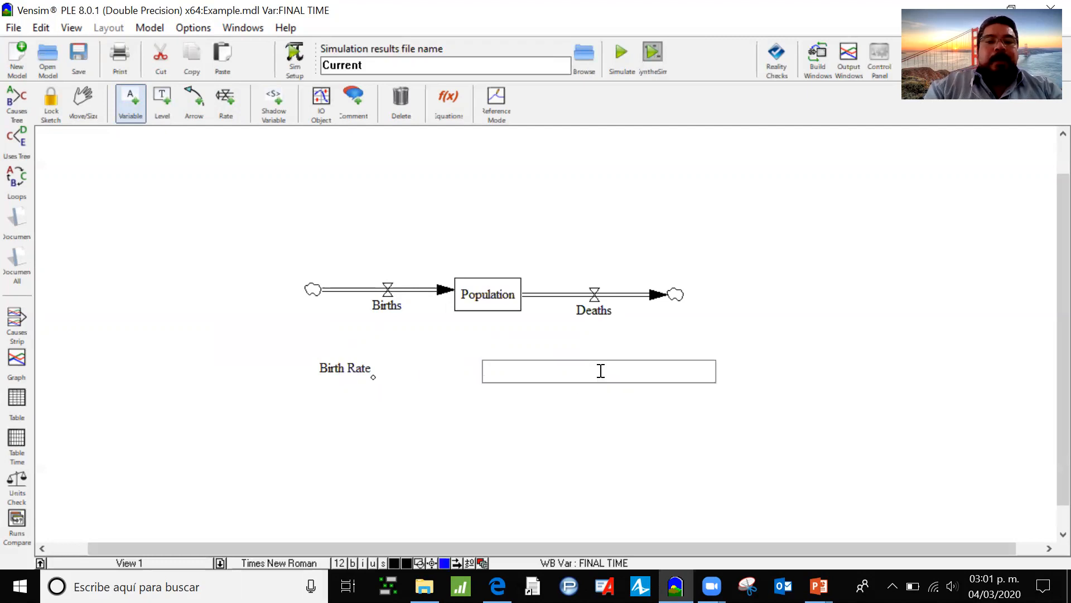
type("Death")
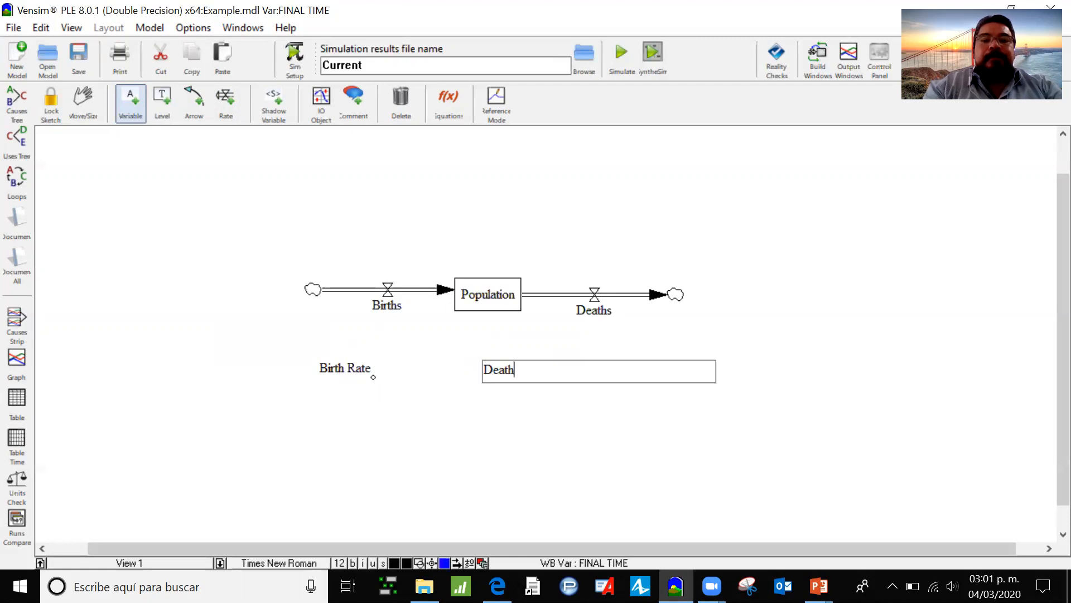
type("Rate")
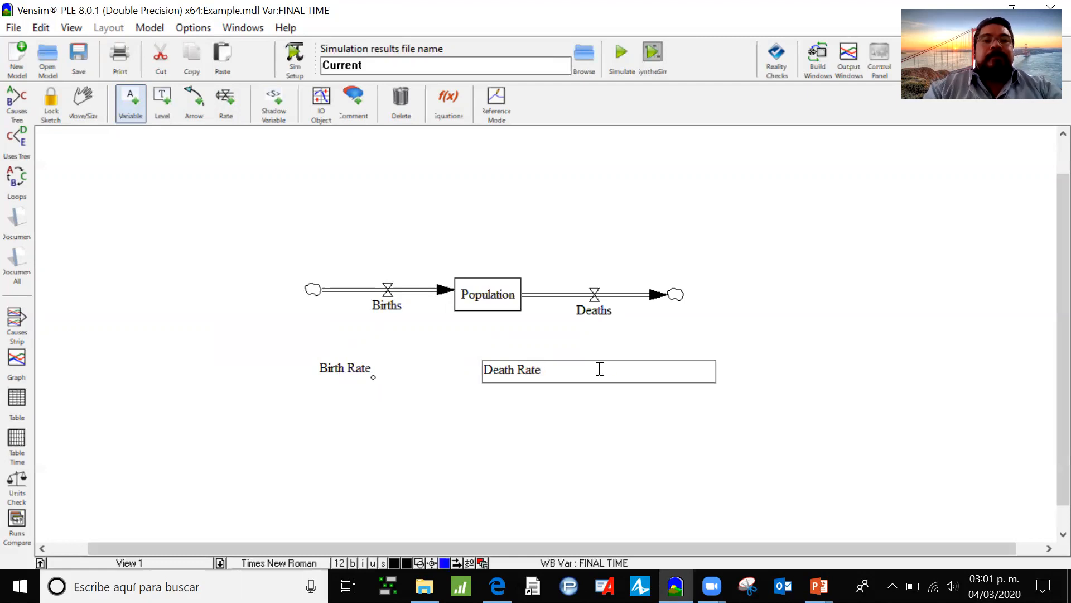
- Link Death Rate to Deaths and begin the Population-to-Births link
left_click(194, 102)
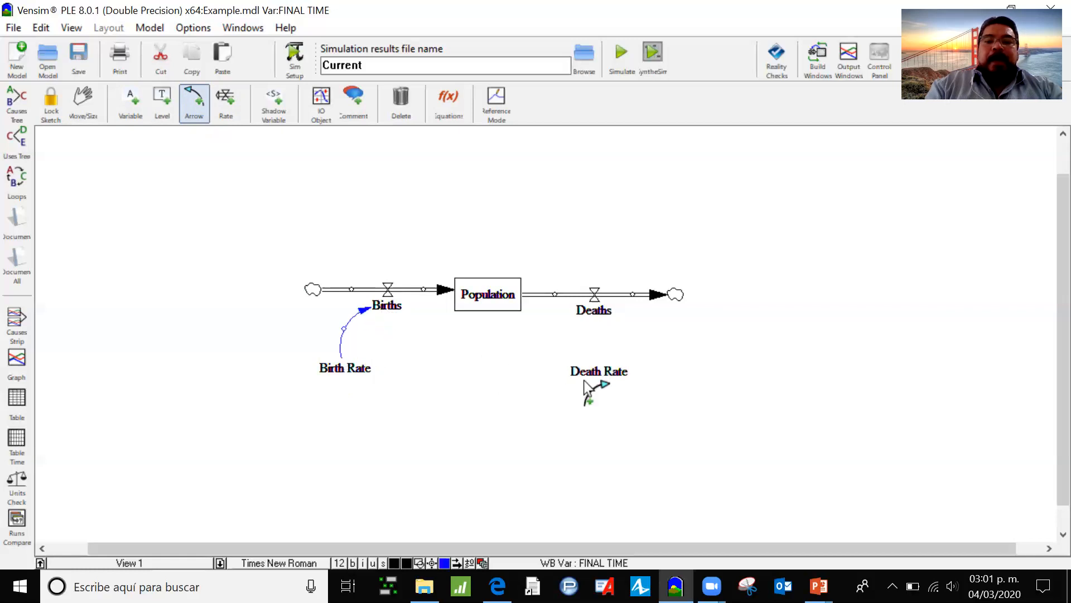
left_click_drag(590, 387, 596, 317)
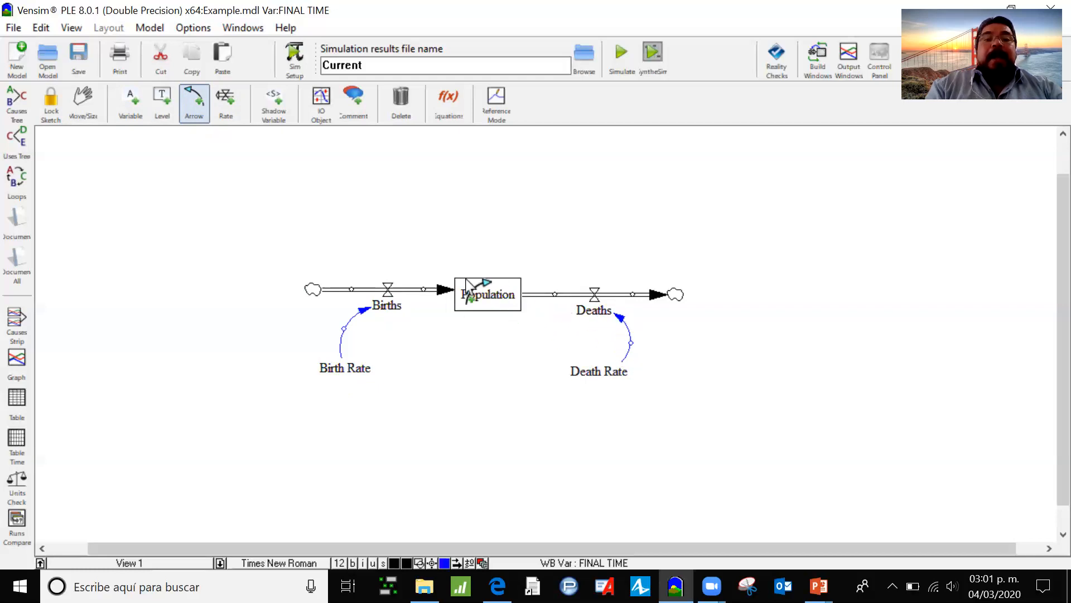
left_click(354, 103)
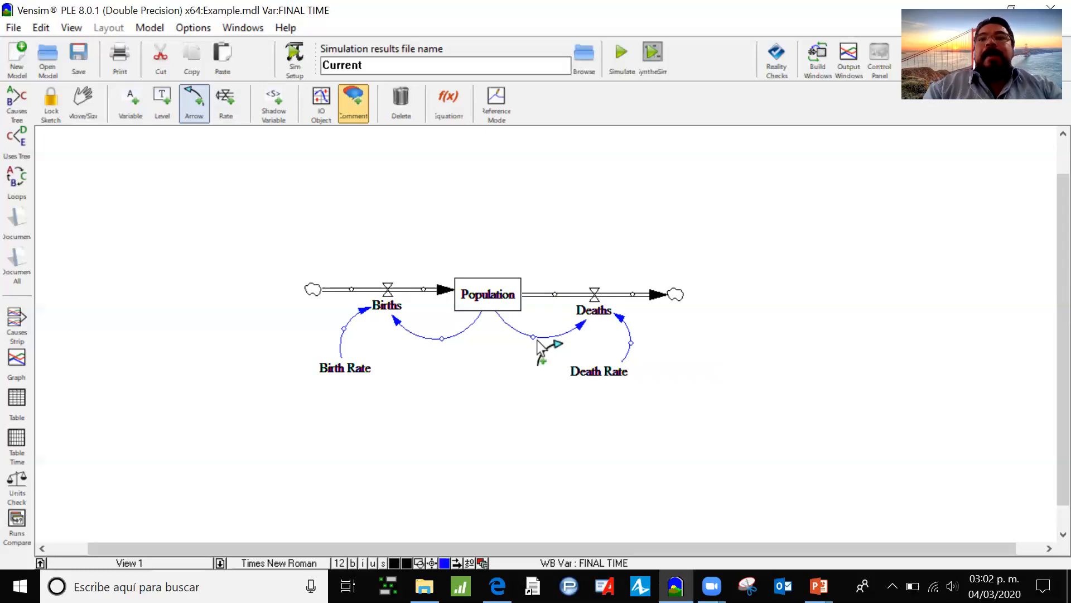
mouse_move(311, 260)
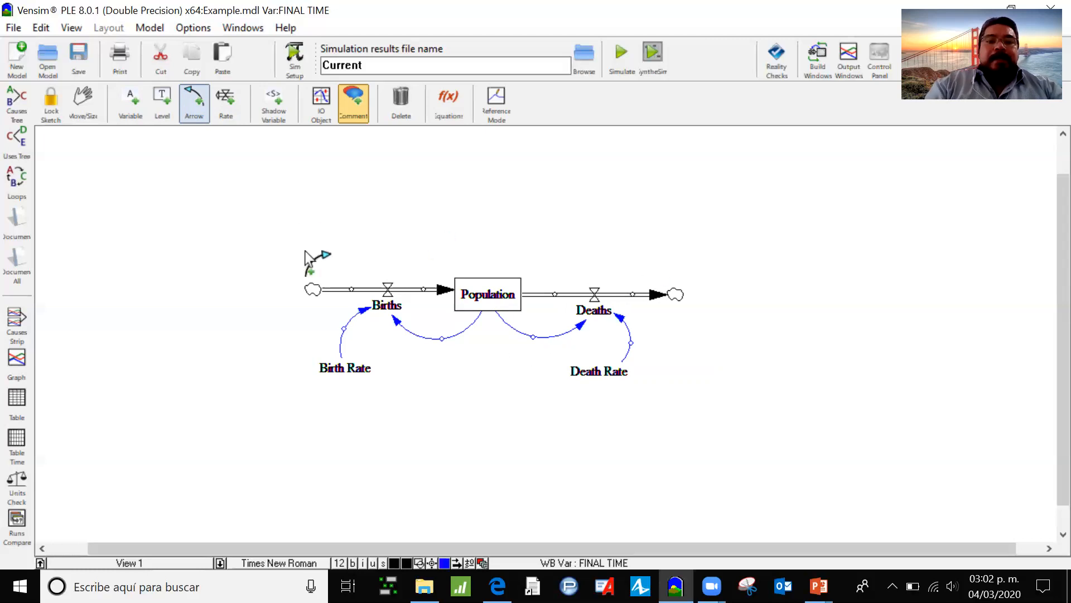
mouse_move(547, 154)
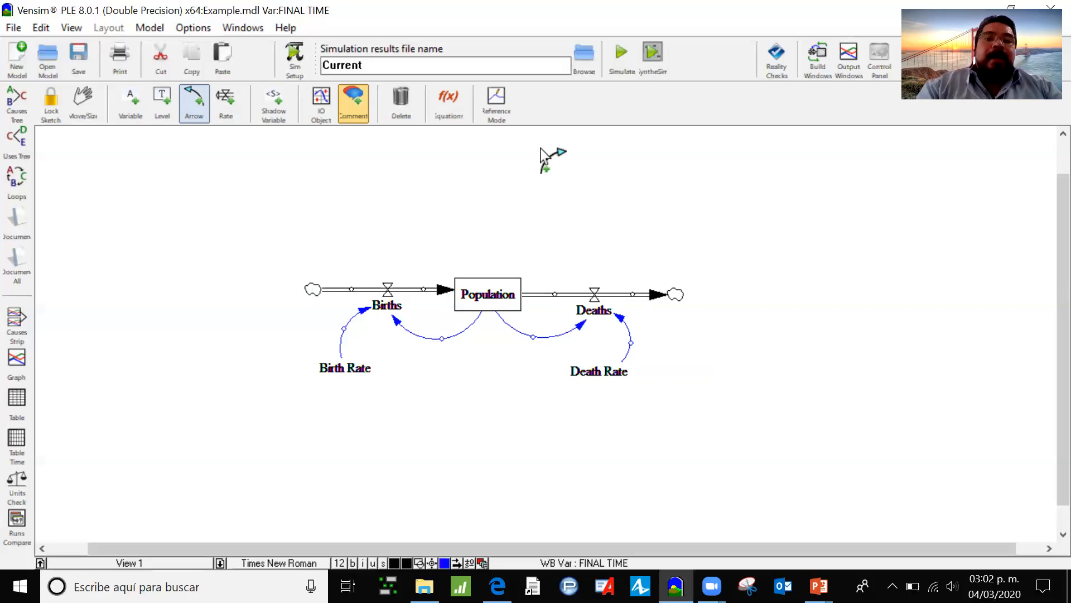
mouse_move(437, 263)
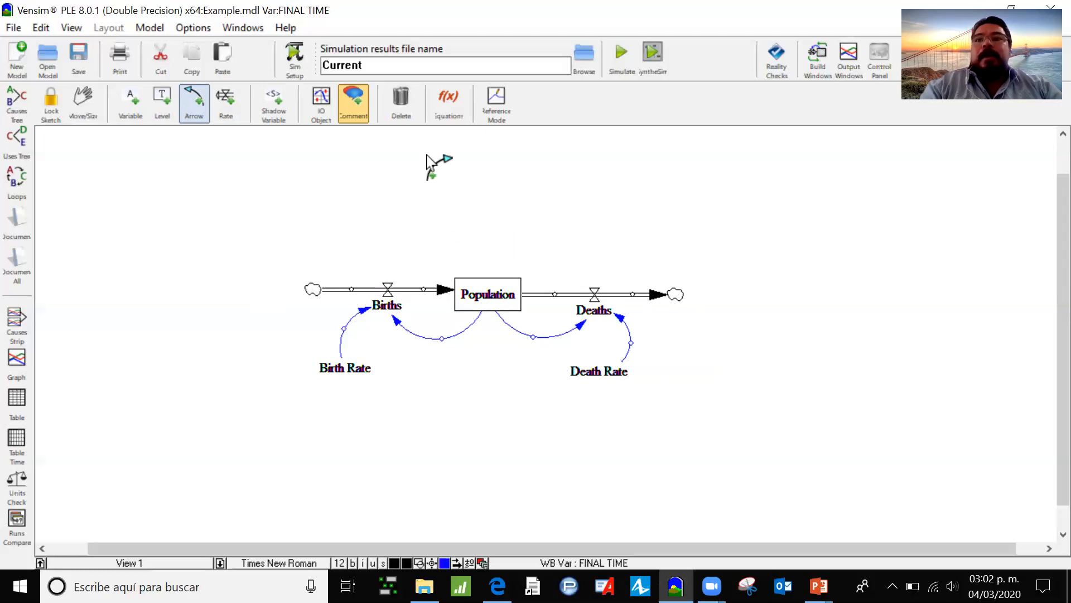
mouse_move(342, 198)
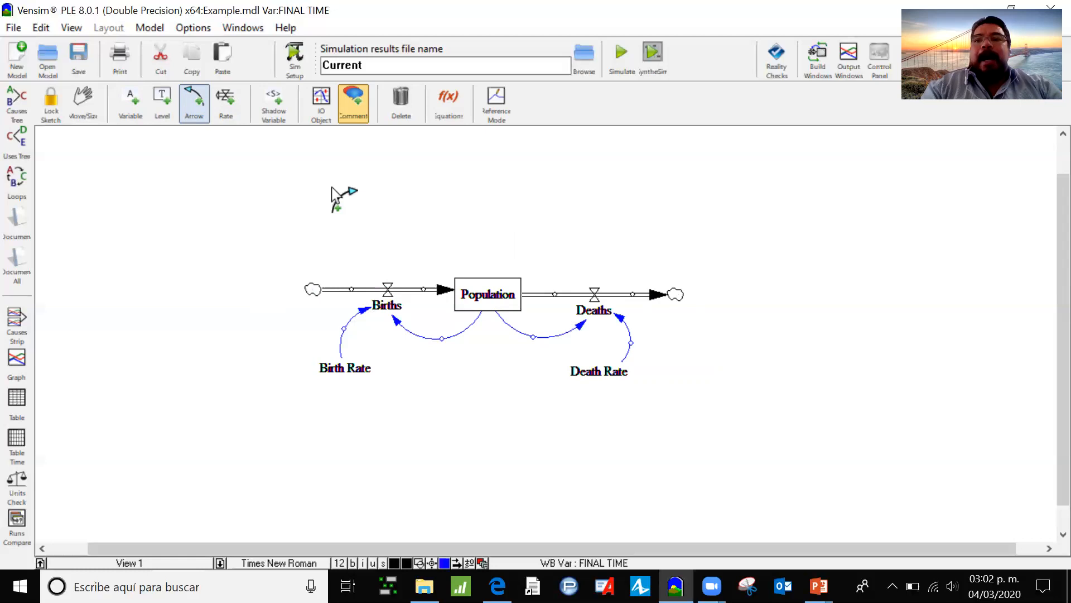
left_click(274, 102)
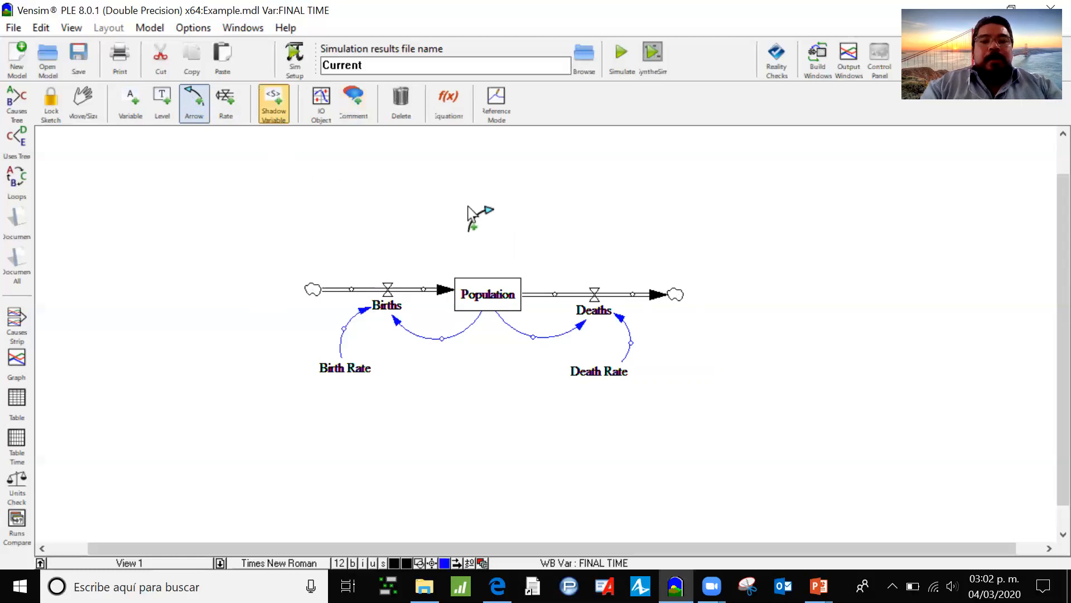
mouse_move(511, 265)
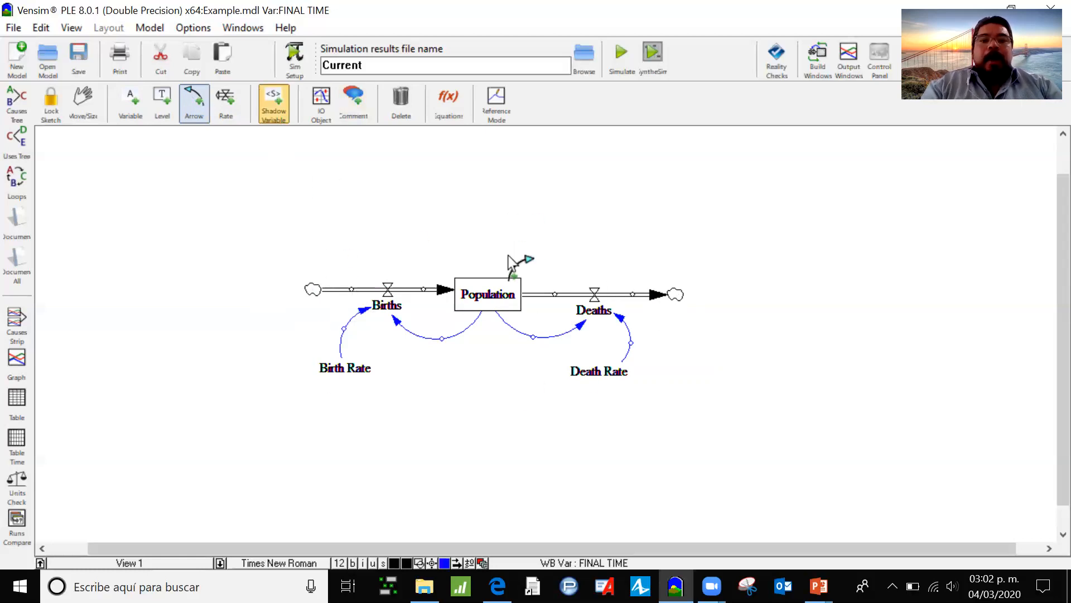
mouse_move(755, 215)
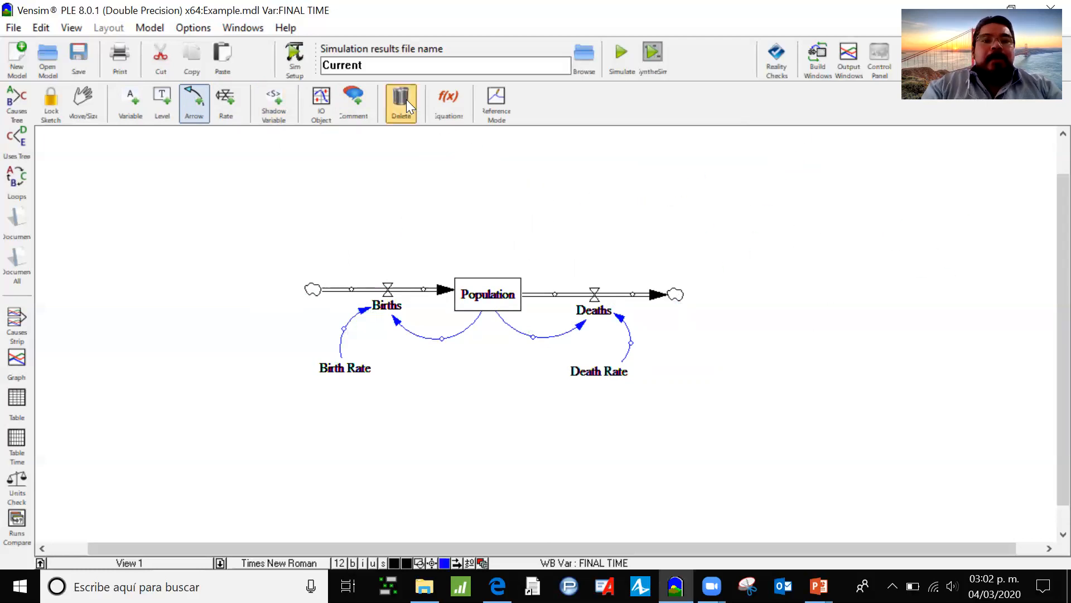
mouse_move(401, 110)
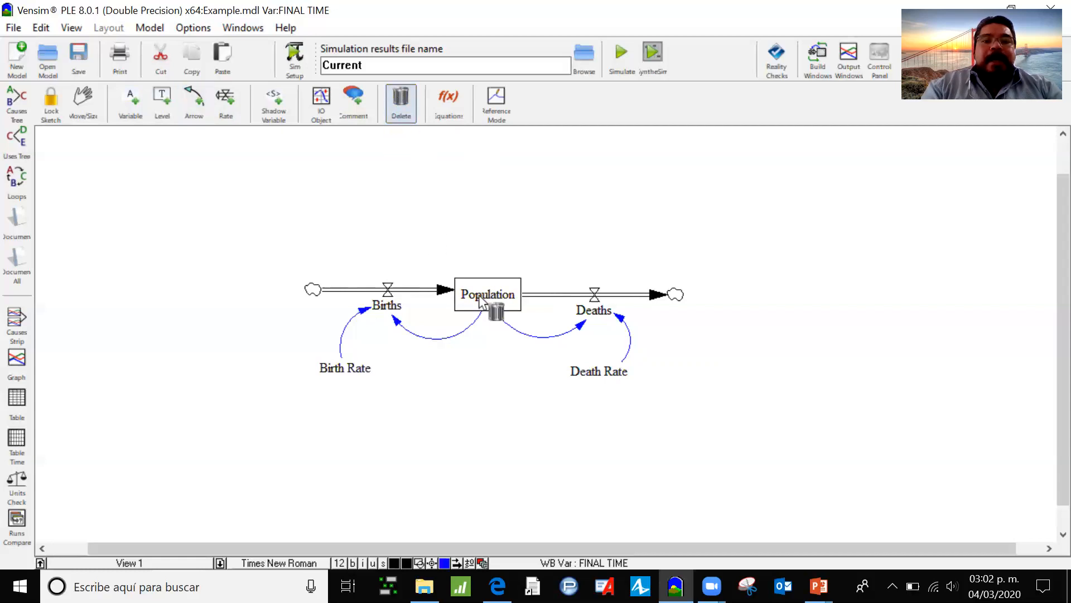
mouse_move(587, 334)
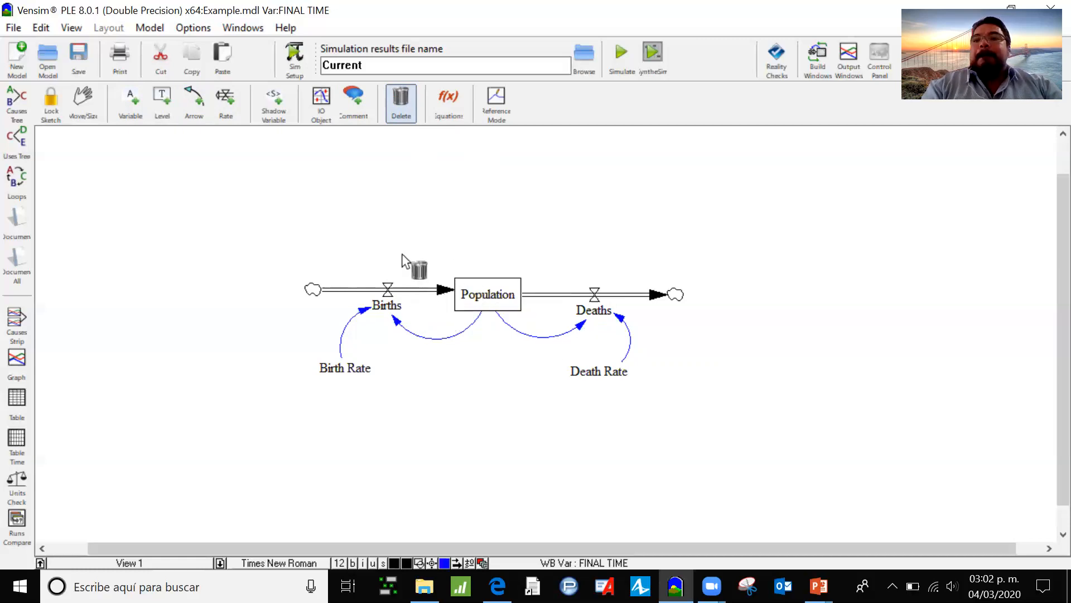
mouse_move(502, 205)
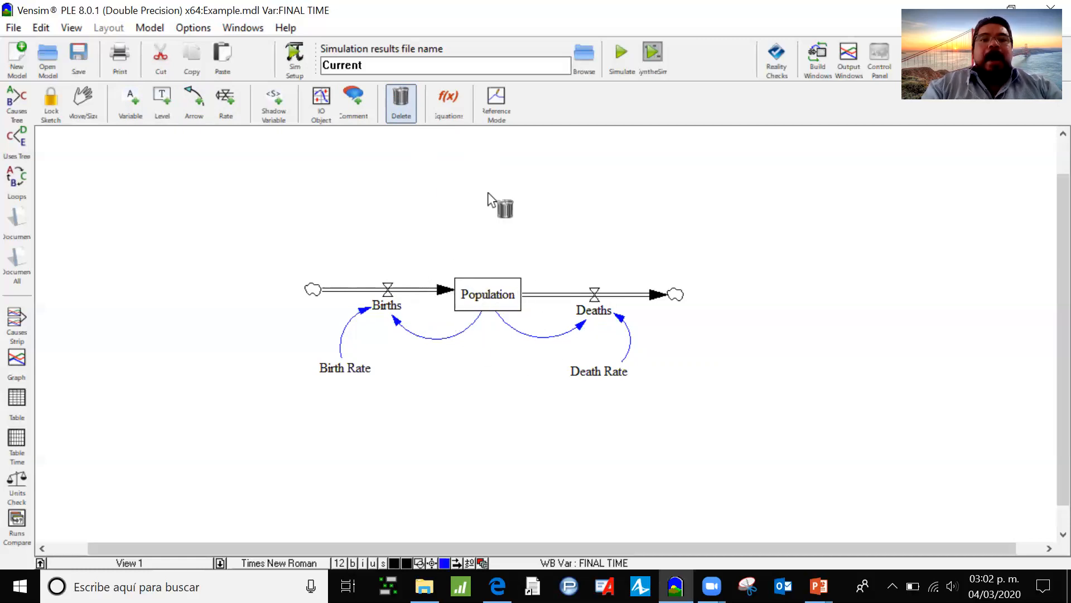
mouse_move(383, 107)
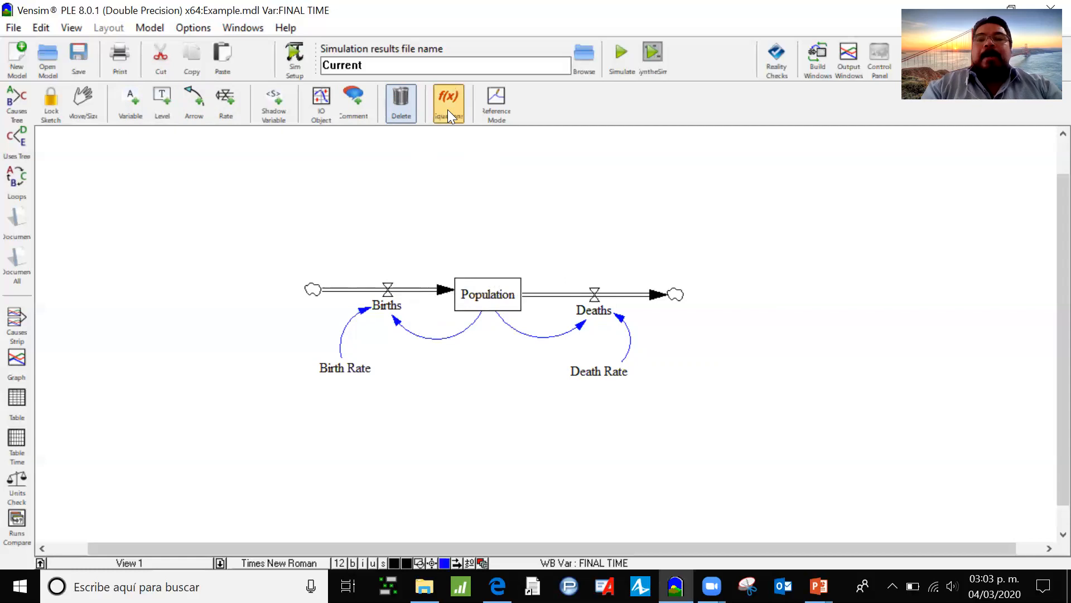
mouse_move(448, 102)
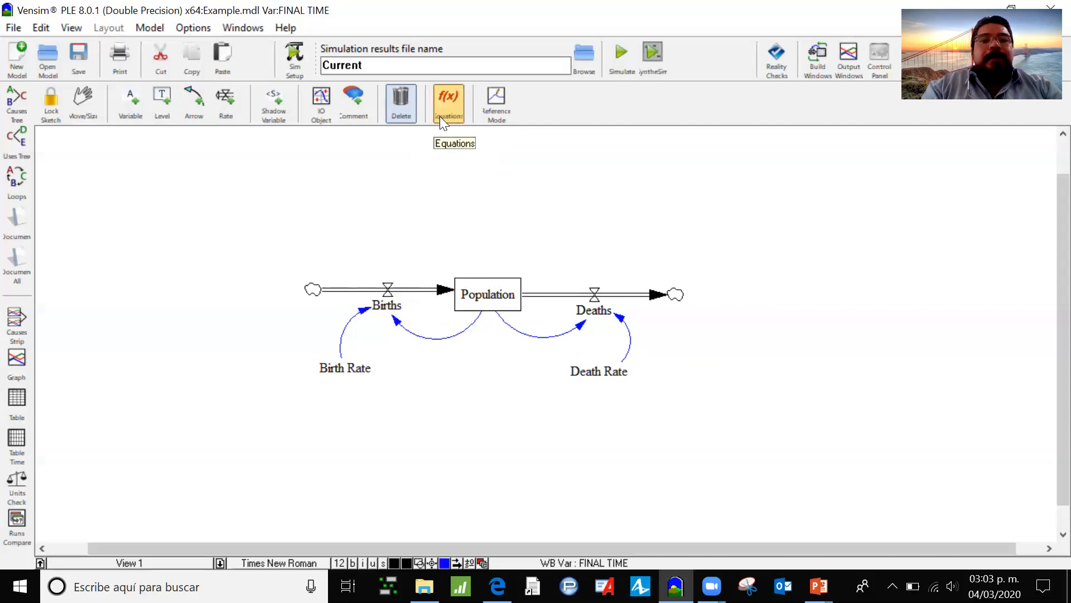
- Activate the Equations (f(x)) tool so variables without equations are flagged
left_click(448, 104)
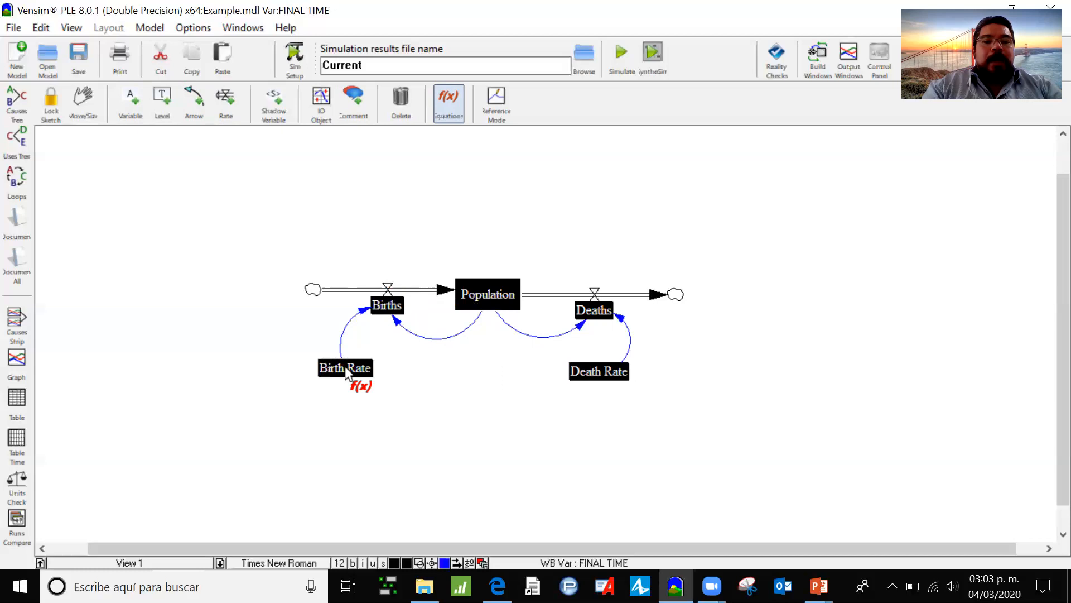
- Set Birth Rate to 0.02 and begin entering 0.05 for Death Rate
double_click(344, 367)
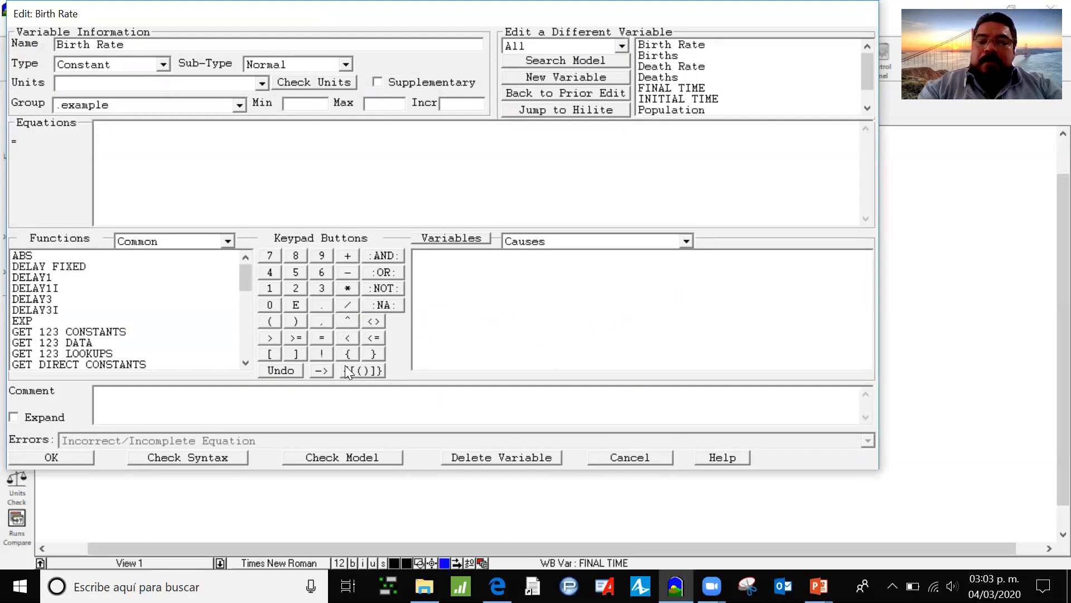
type("0.")
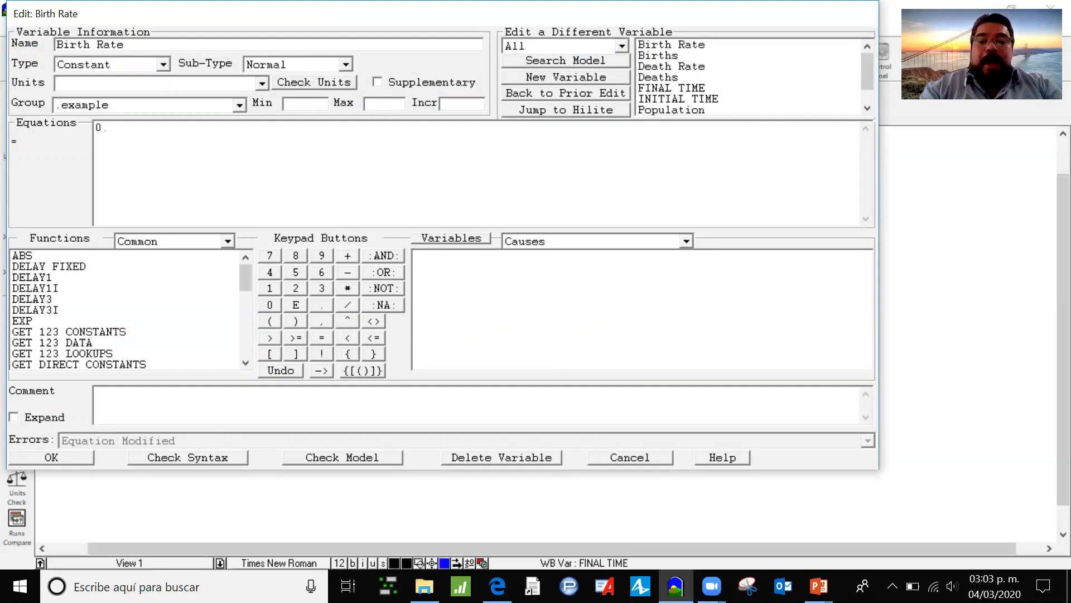
type("0")
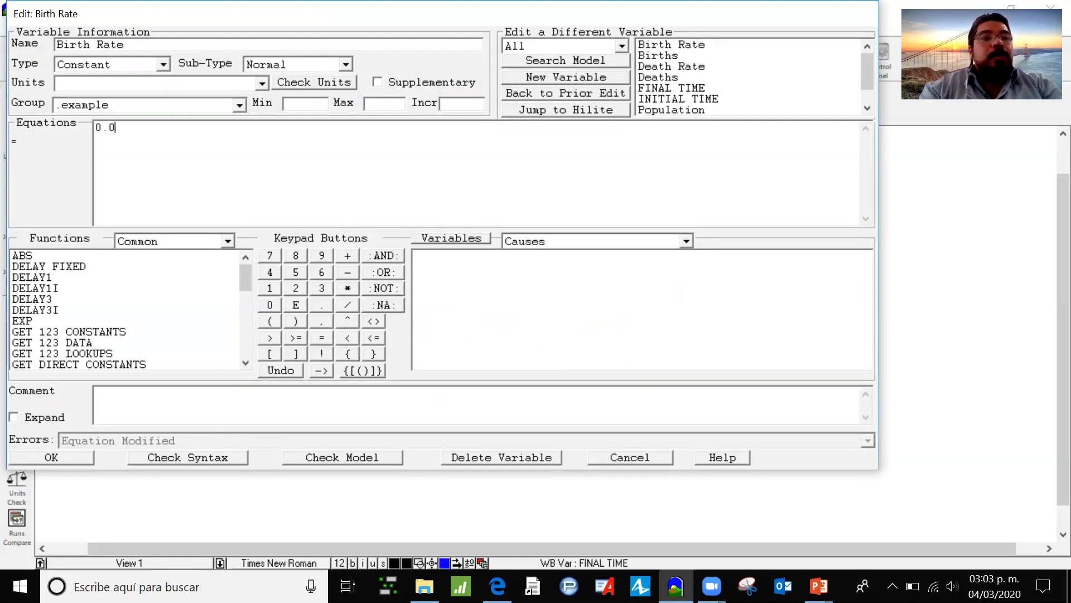
type("2")
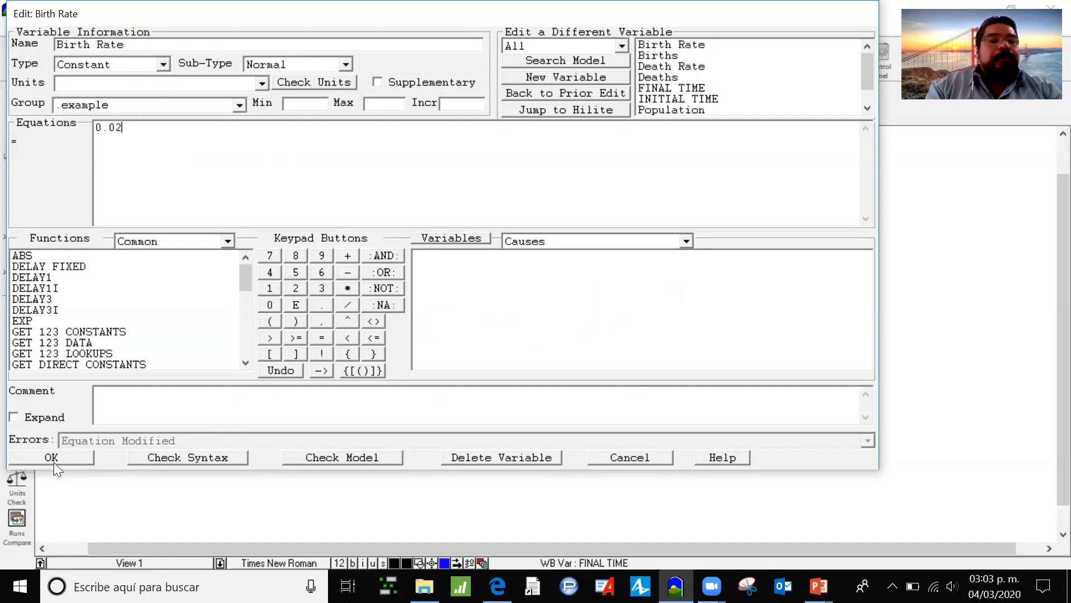
left_click(51, 457)
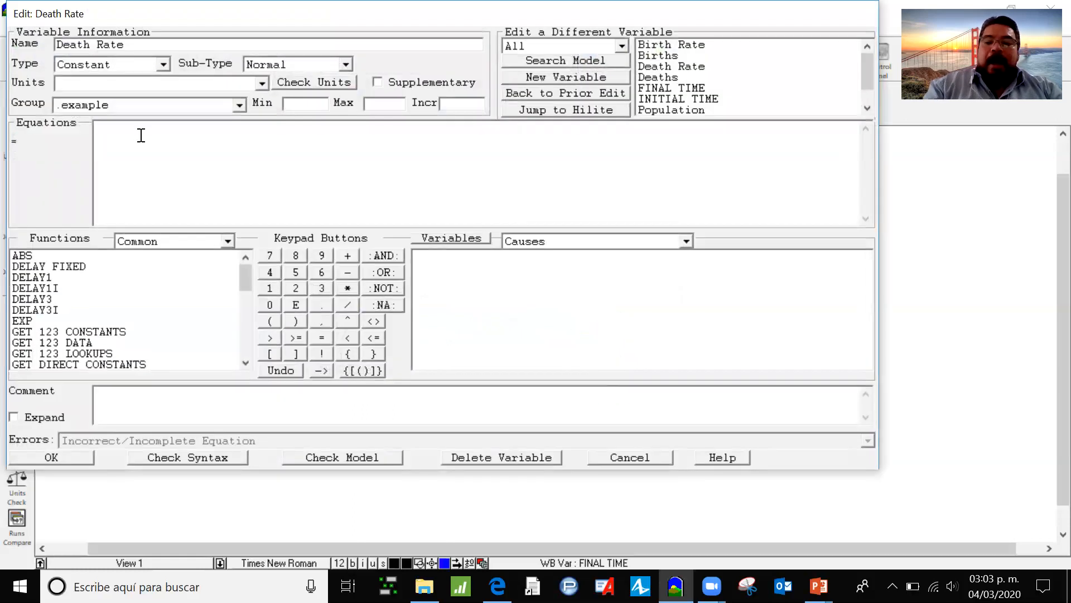
type("0.05")
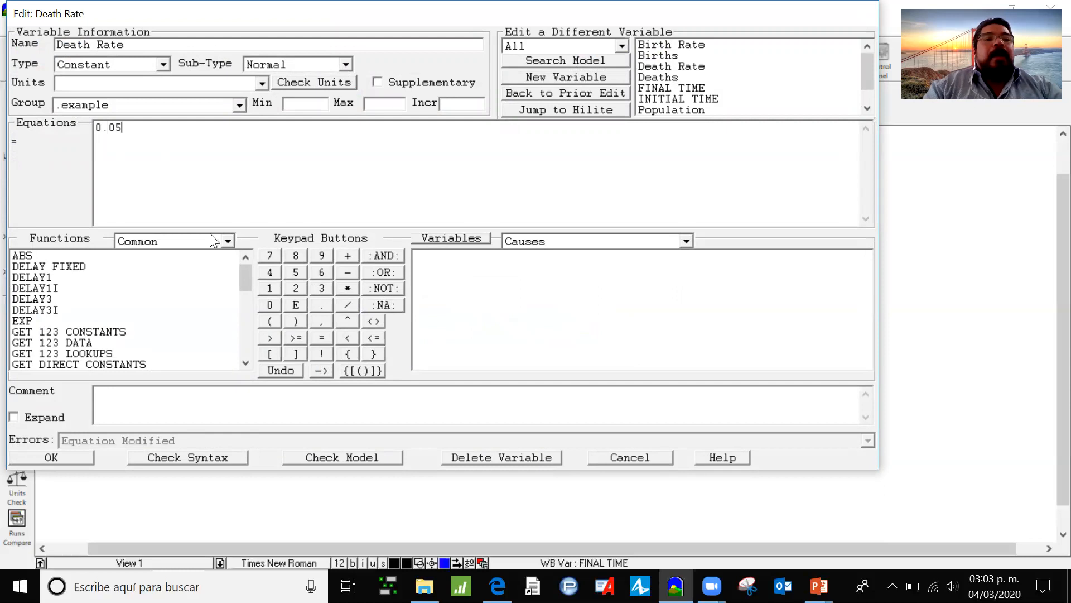
mouse_move(28, 430)
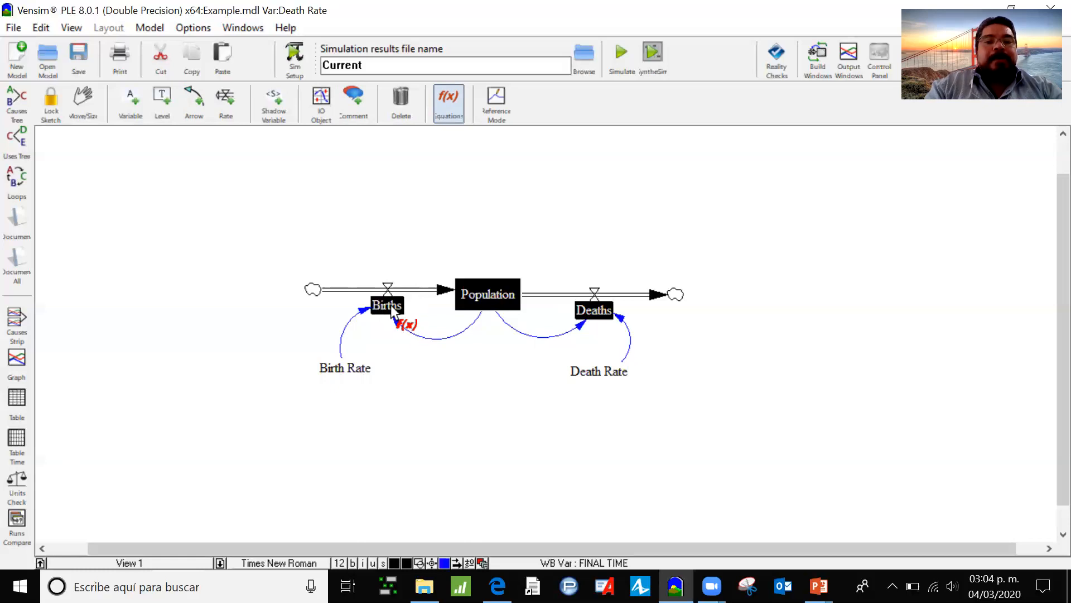
- Define Births as Population * Birth Rate
double_click(387, 305)
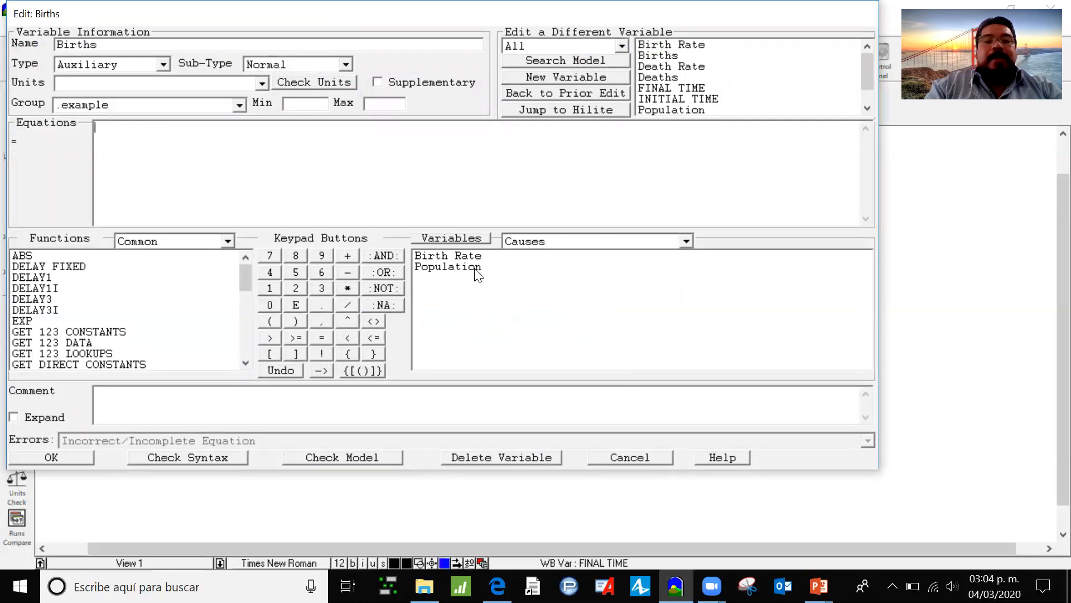
mouse_move(493, 277)
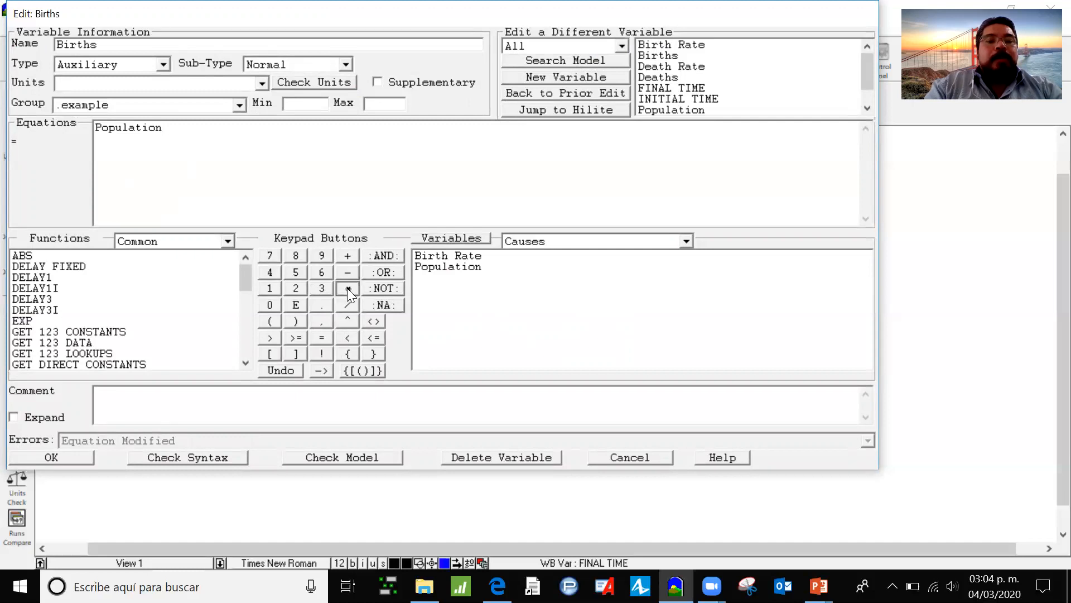
left_click(347, 288)
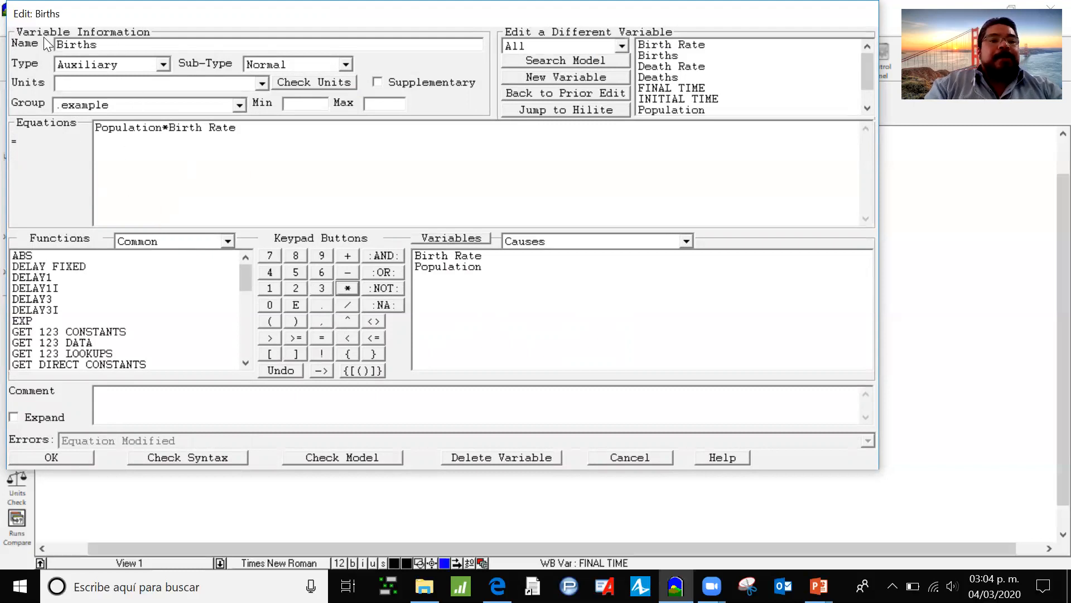
left_click(50, 457)
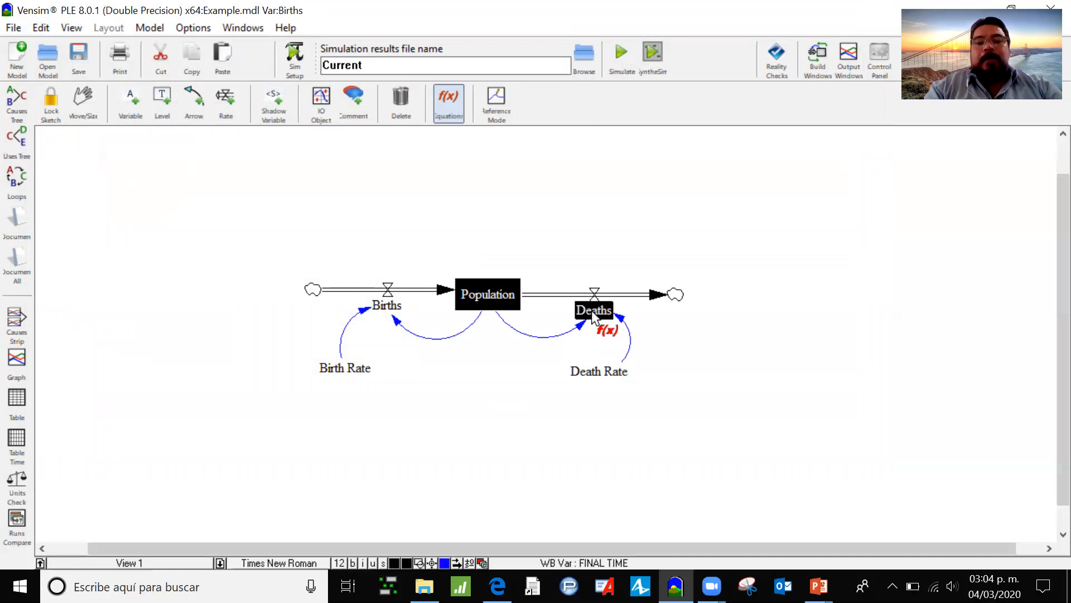
- Define Deaths as Population * Death Rate
double_click(594, 310)
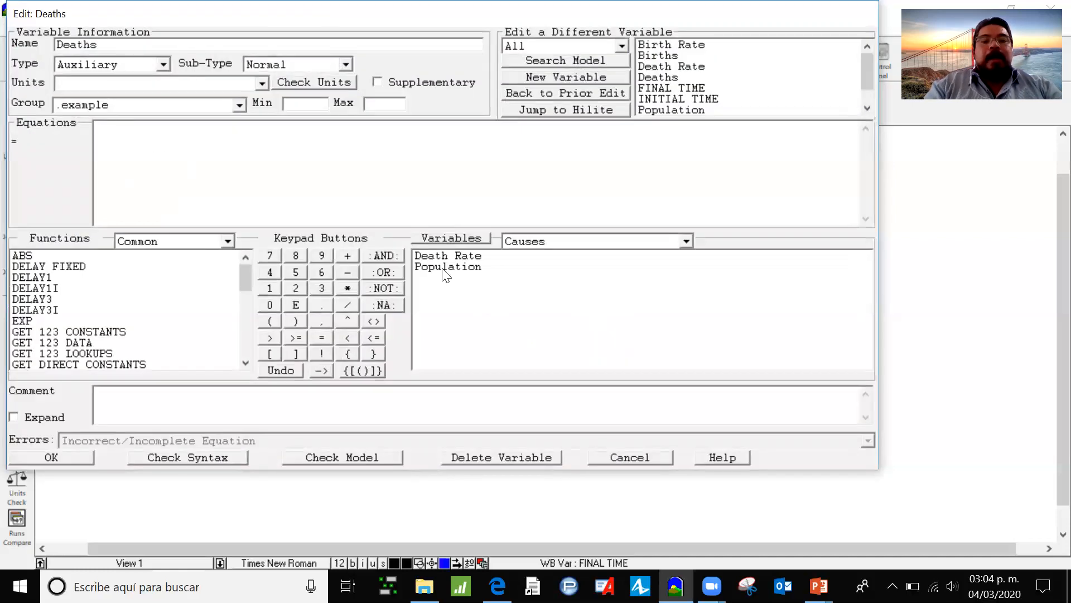
left_click(448, 266)
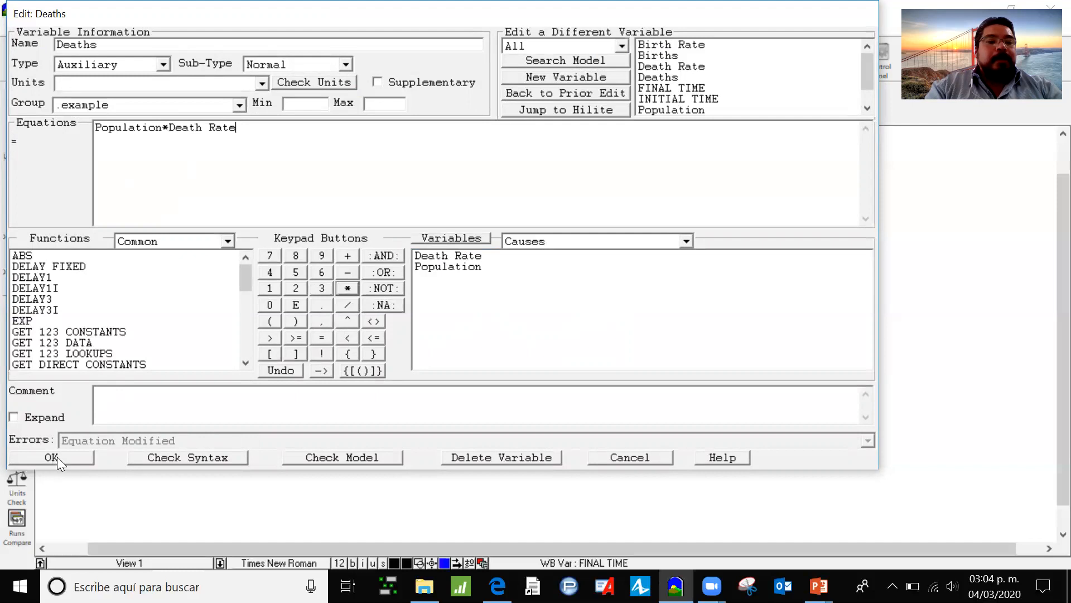
left_click(46, 457)
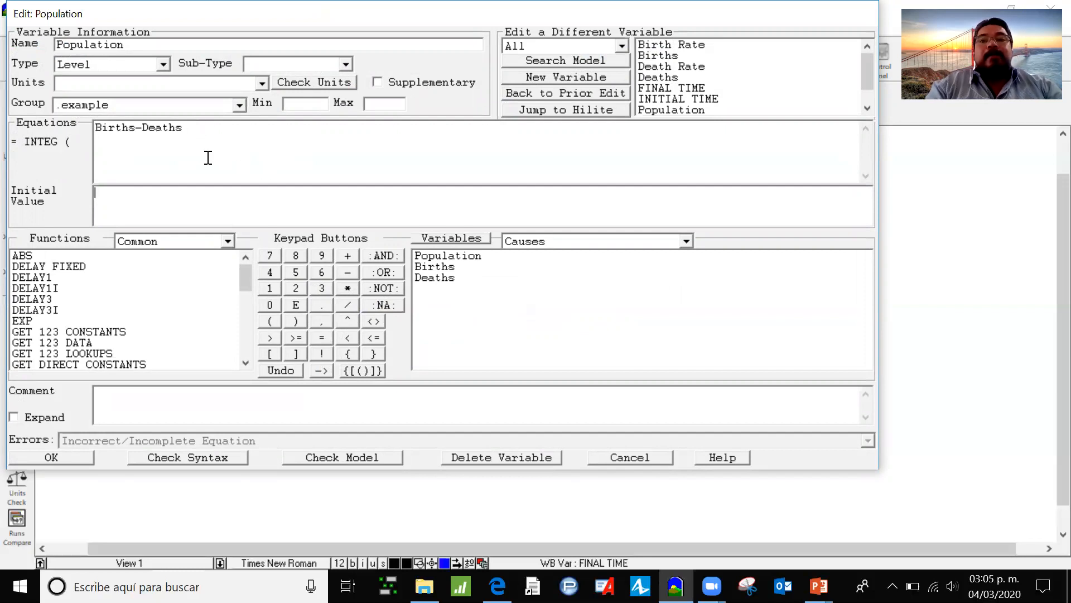
mouse_move(95, 135)
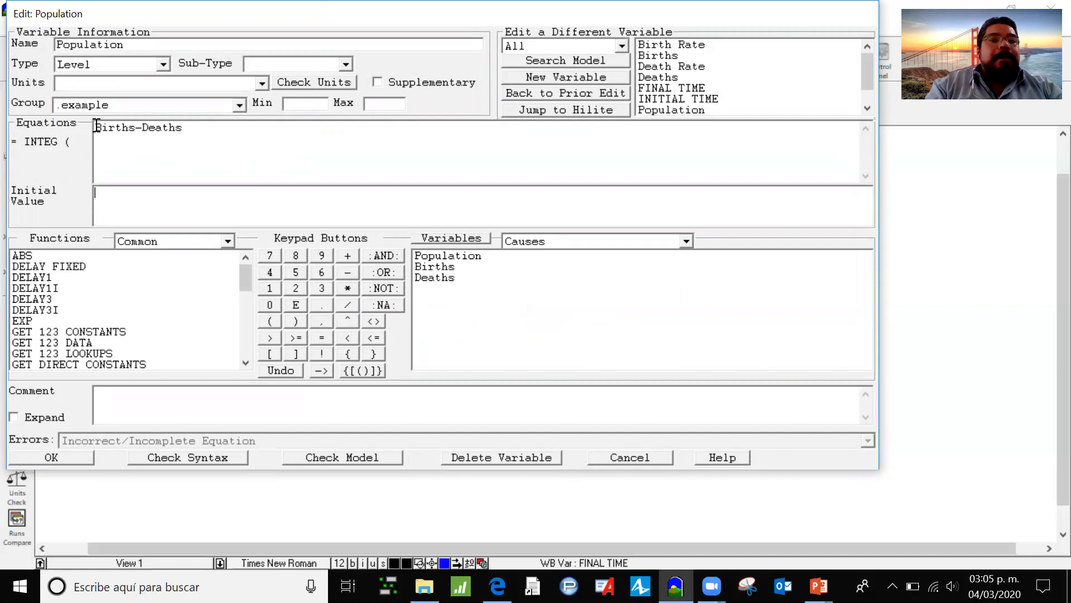
mouse_move(190, 130)
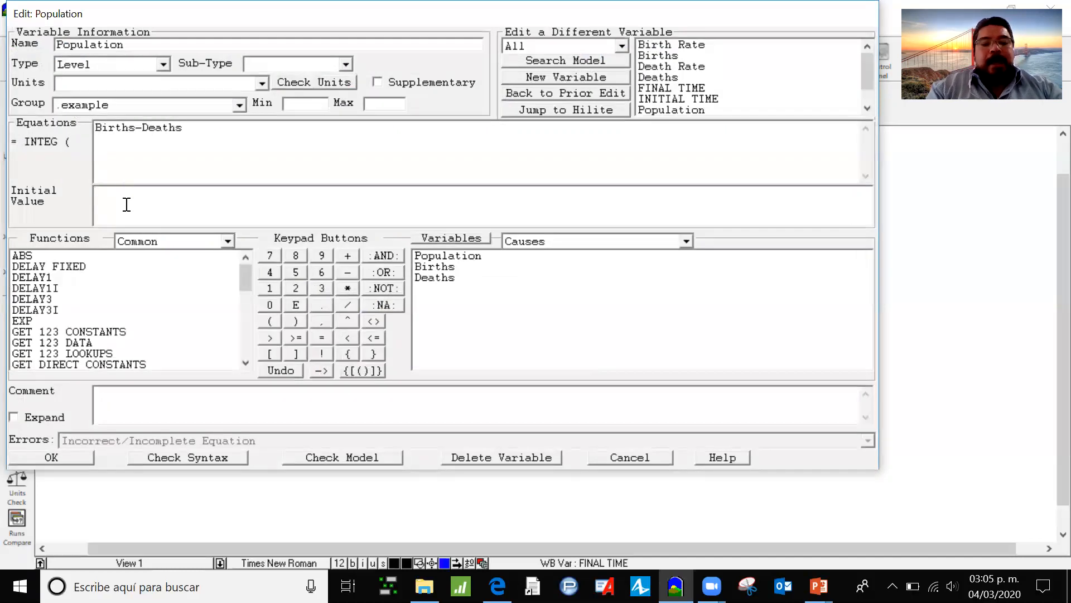
- Give Population an initial value of 2000000 and close its equation editor
type("2000000")
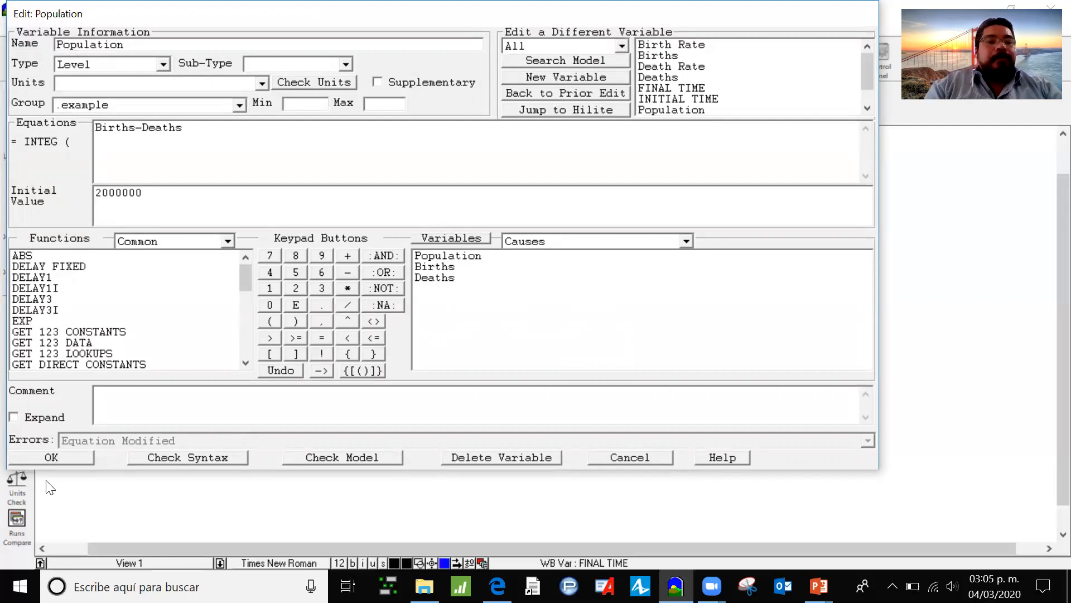
mouse_move(46, 478)
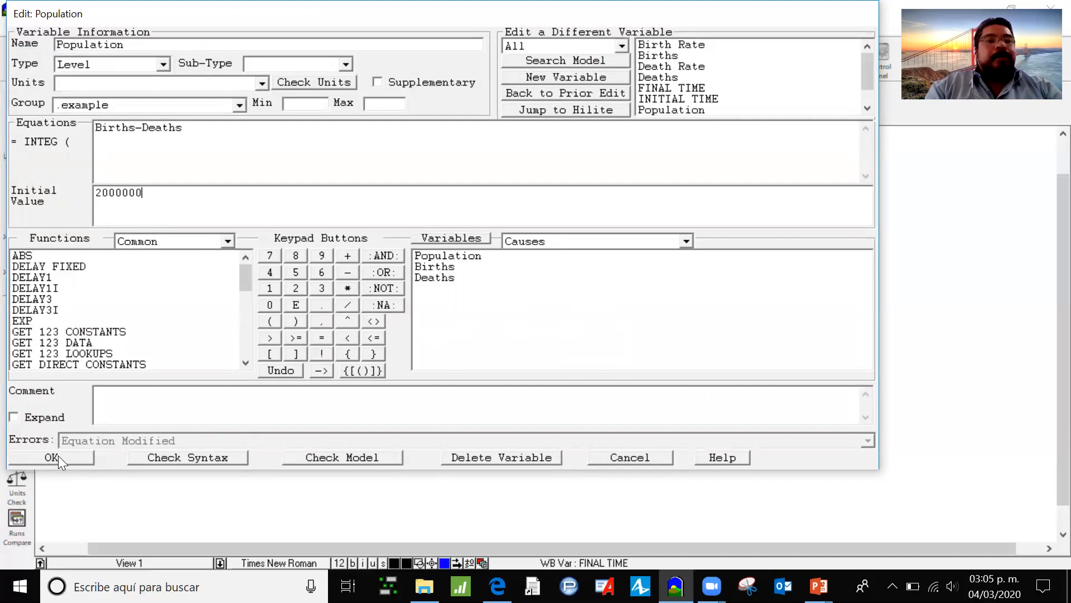
left_click(49, 457)
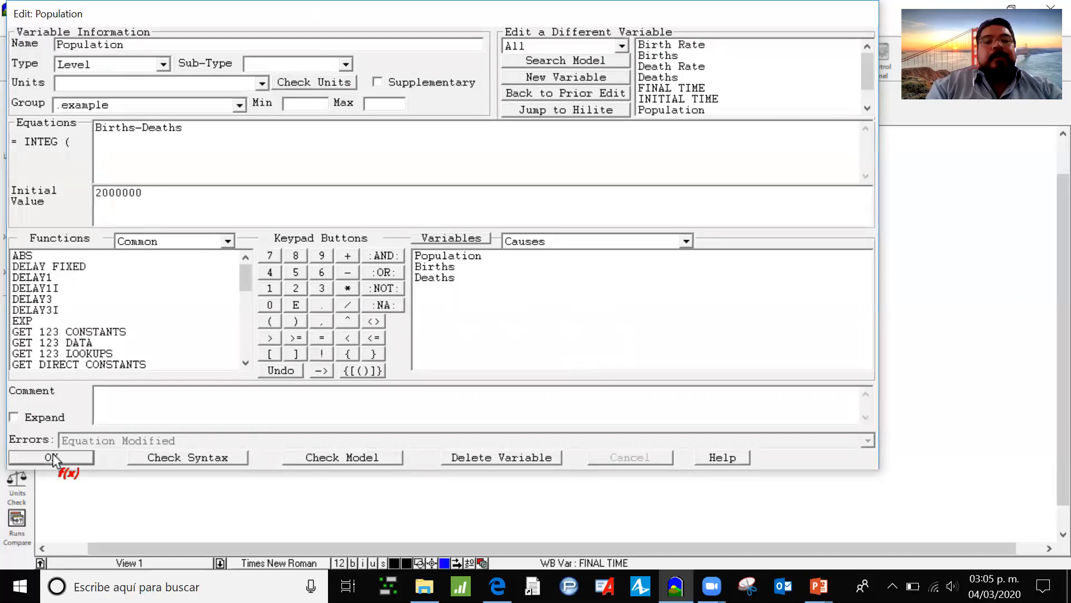
left_click(48, 456)
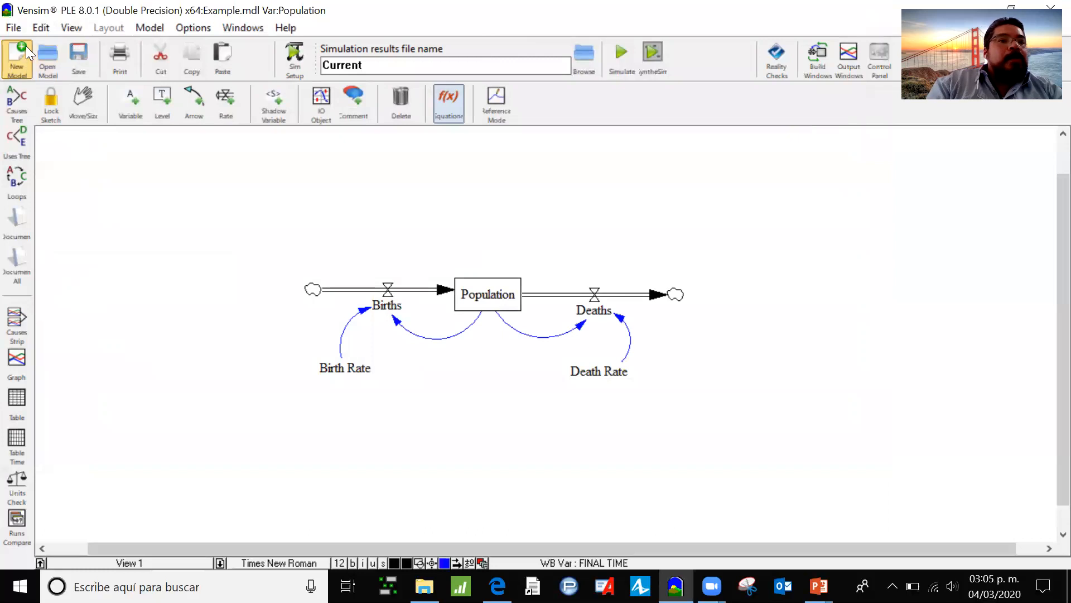
- Run the population model simulation from the toolbar
left_click(12, 27)
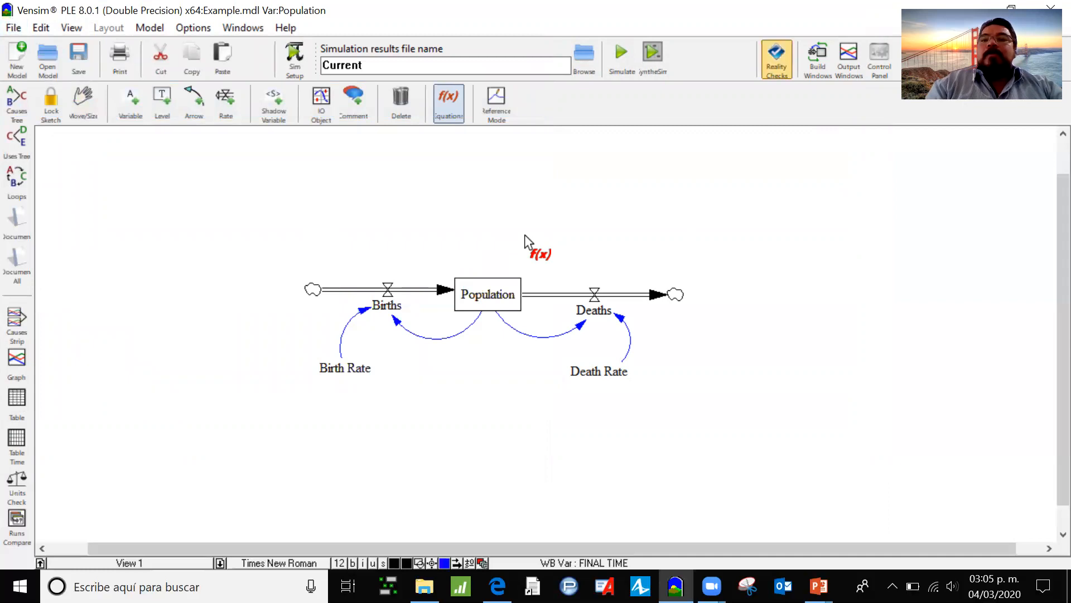
mouse_move(408, 162)
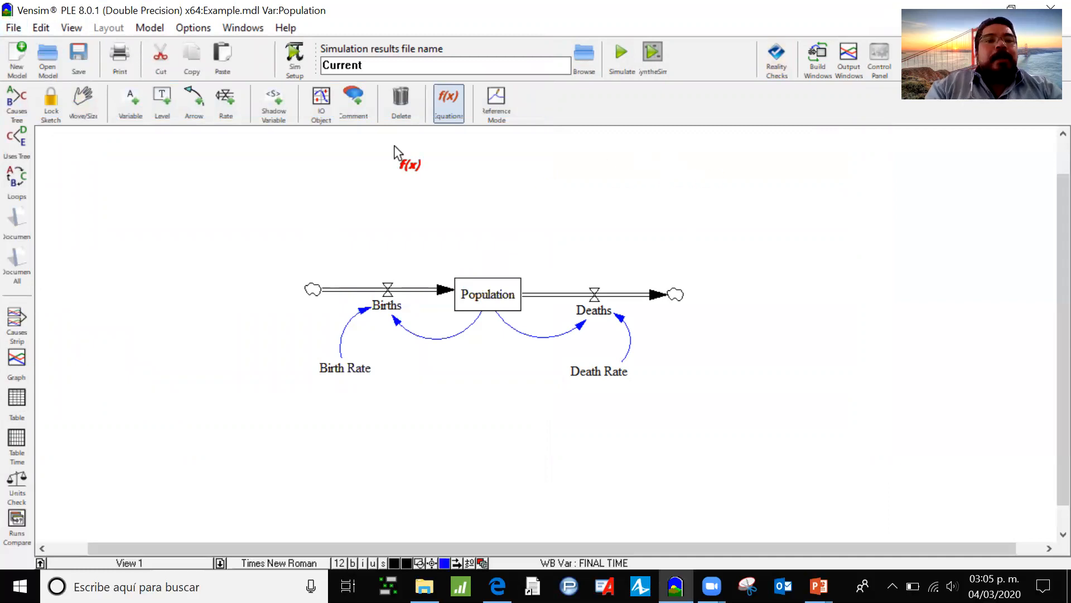
mouse_move(405, 113)
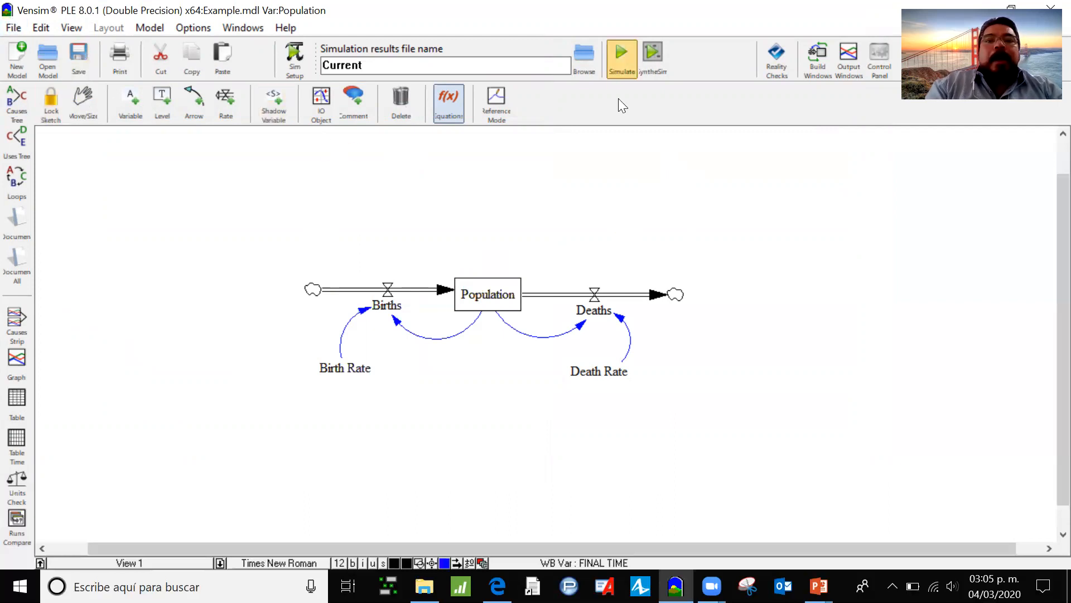
mouse_move(621, 54)
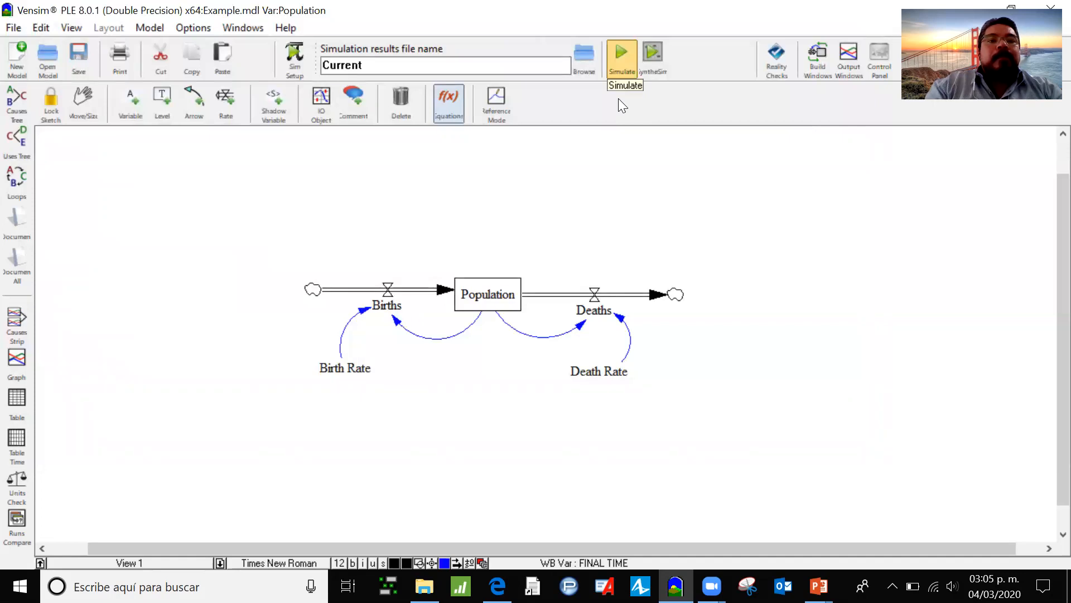
left_click(496, 103)
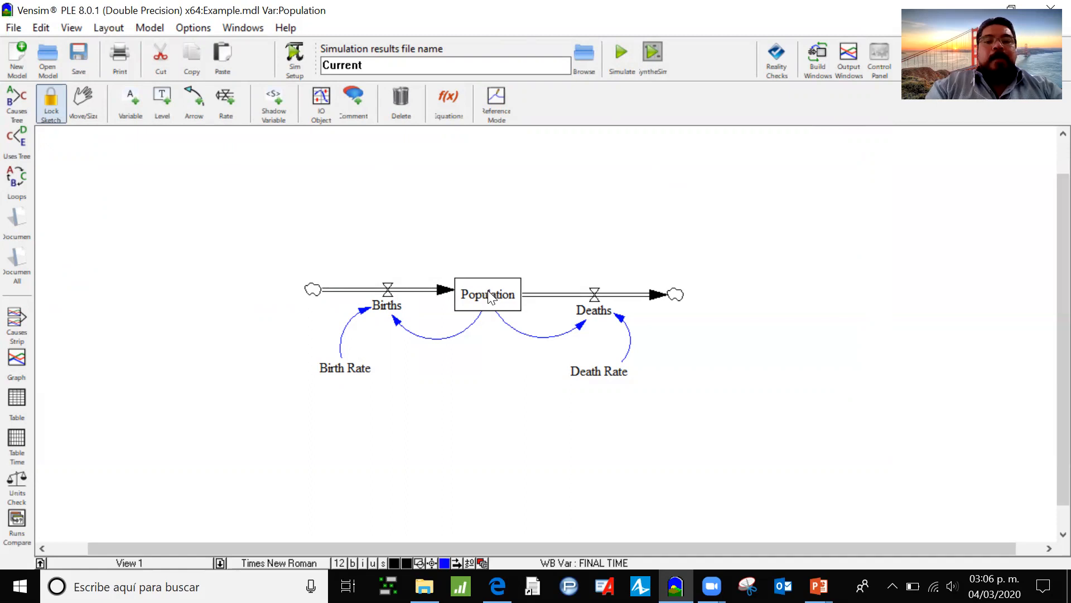
- Select the Population stock and graph it declining from 2 million over 100 months
left_click(486, 294)
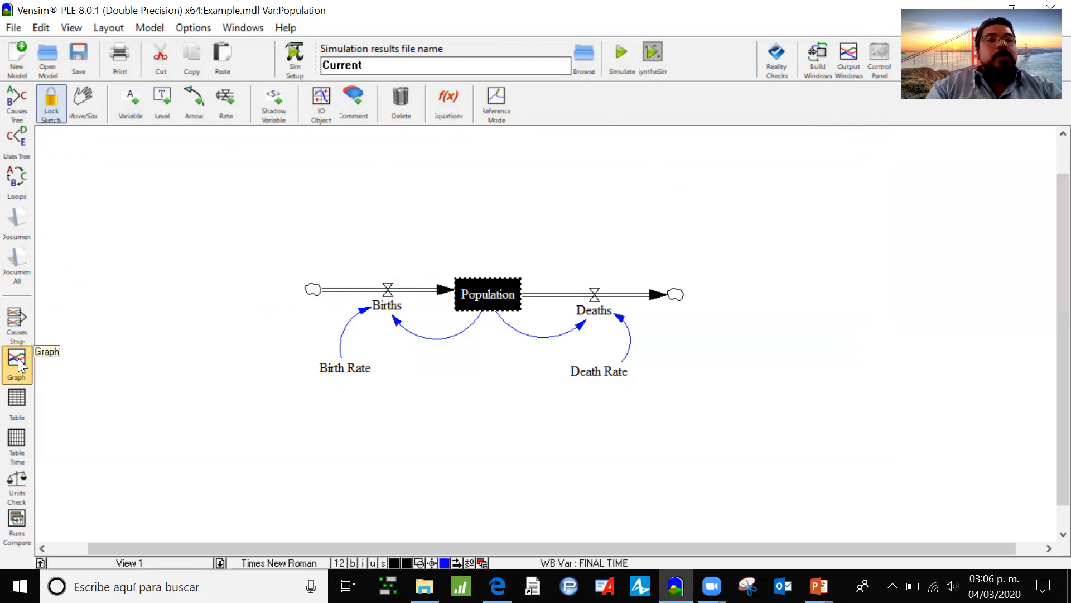
left_click(16, 357)
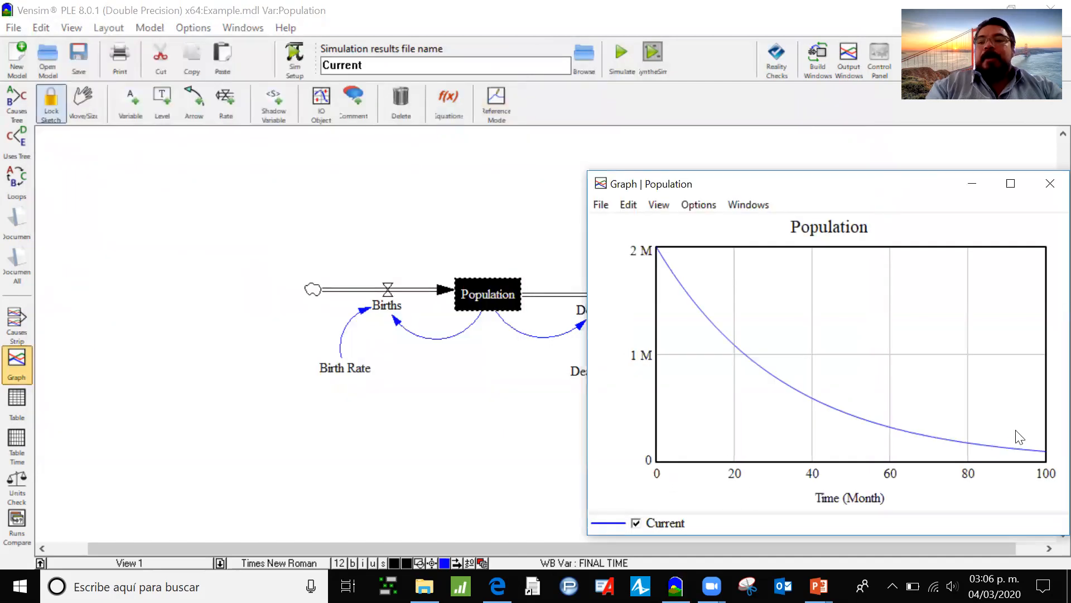
mouse_move(673, 262)
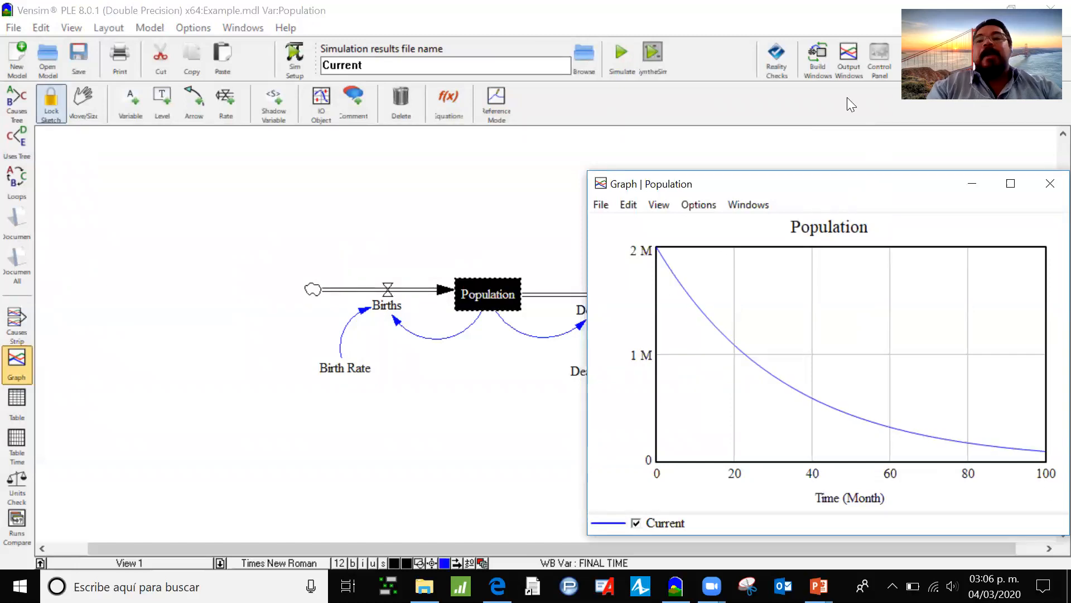
mouse_move(855, 194)
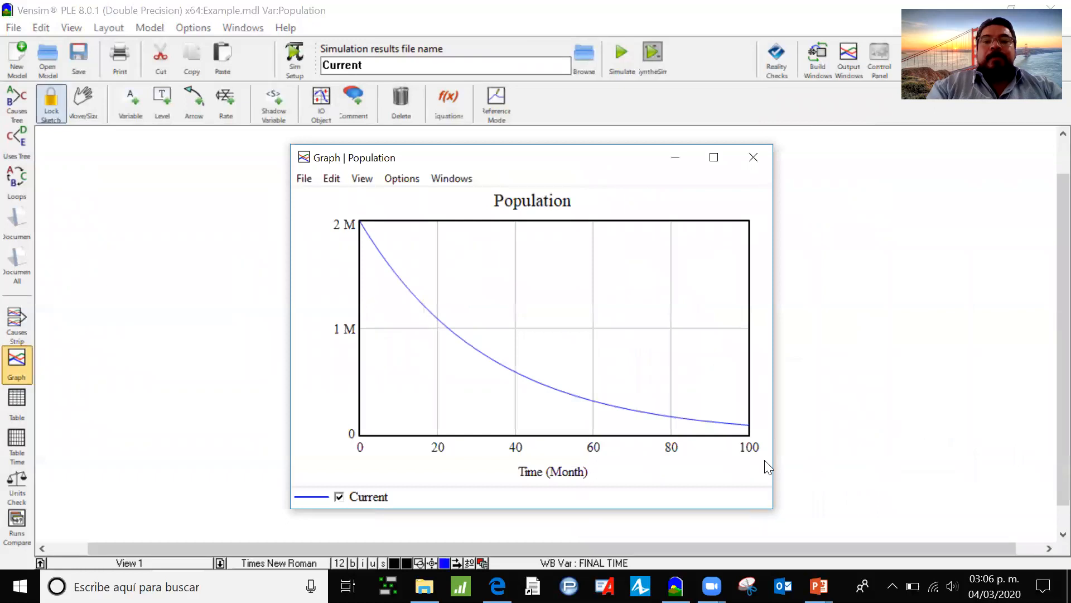
mouse_move(536, 283)
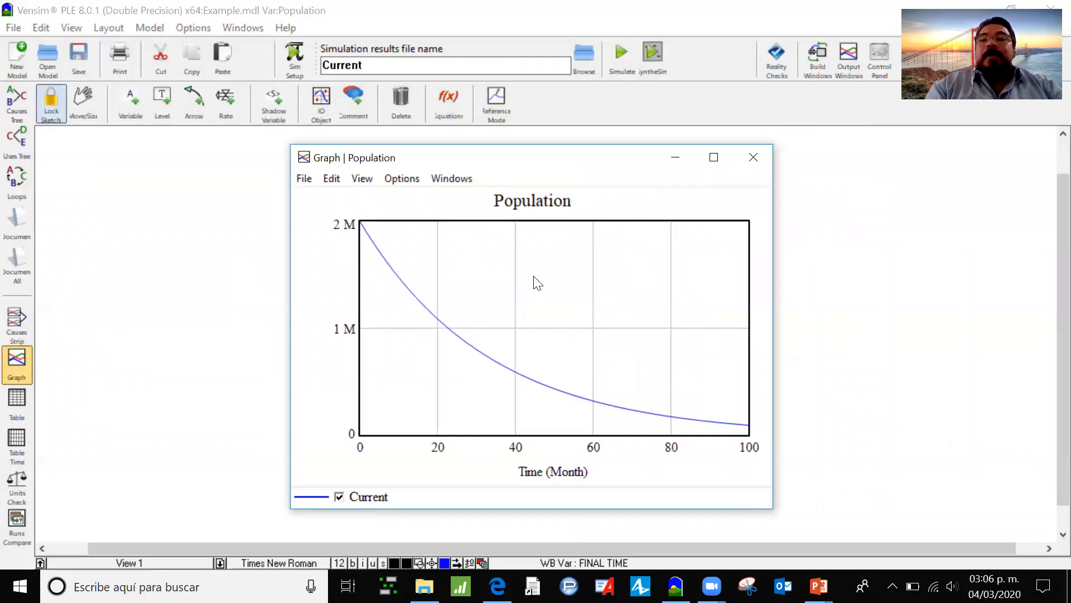
mouse_move(715, 119)
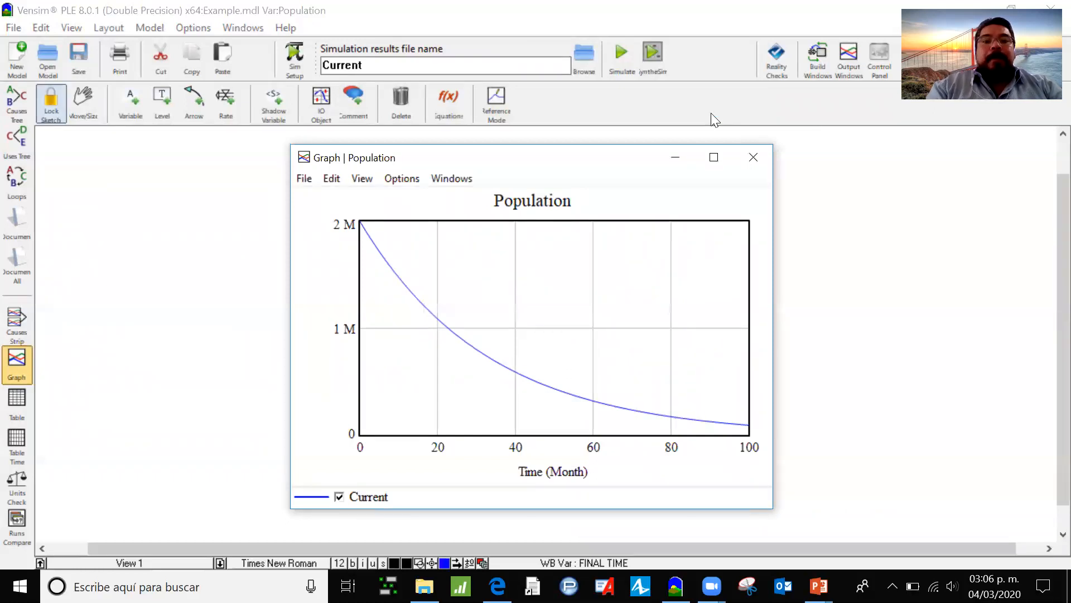